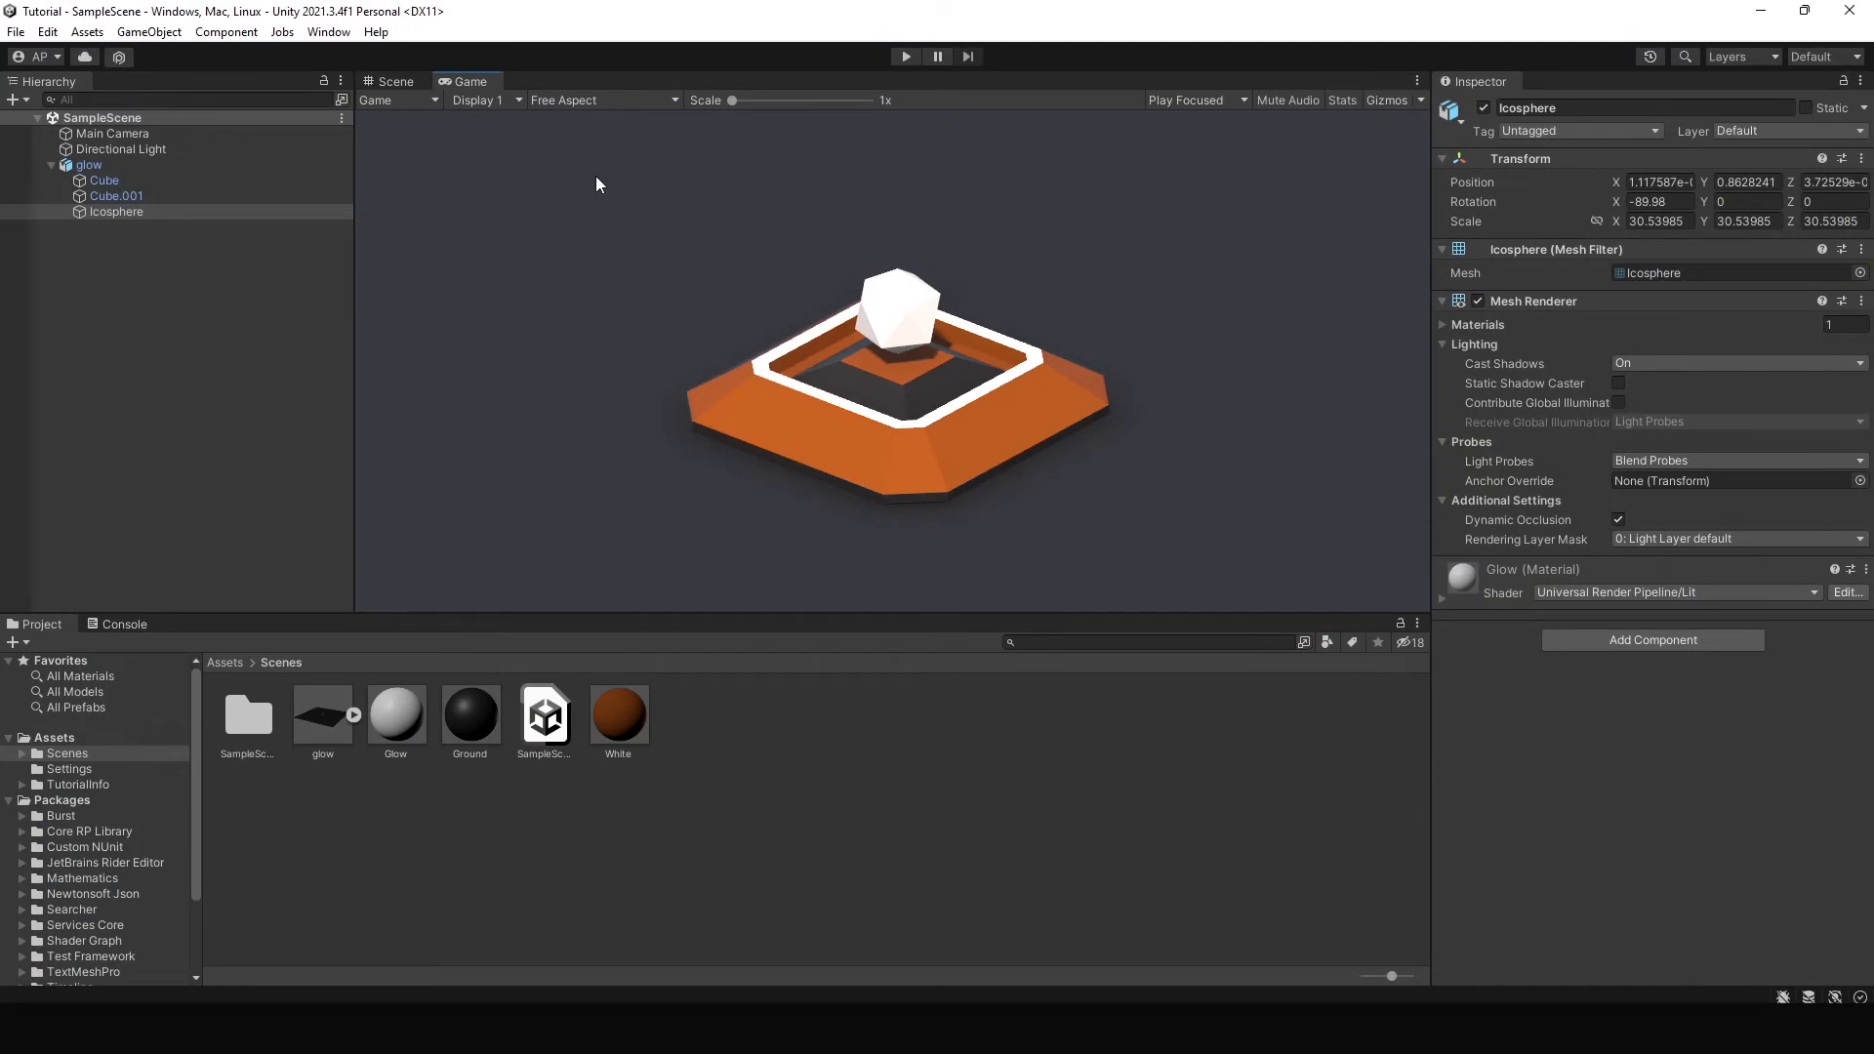
pyautogui.moveTo(872, 316)
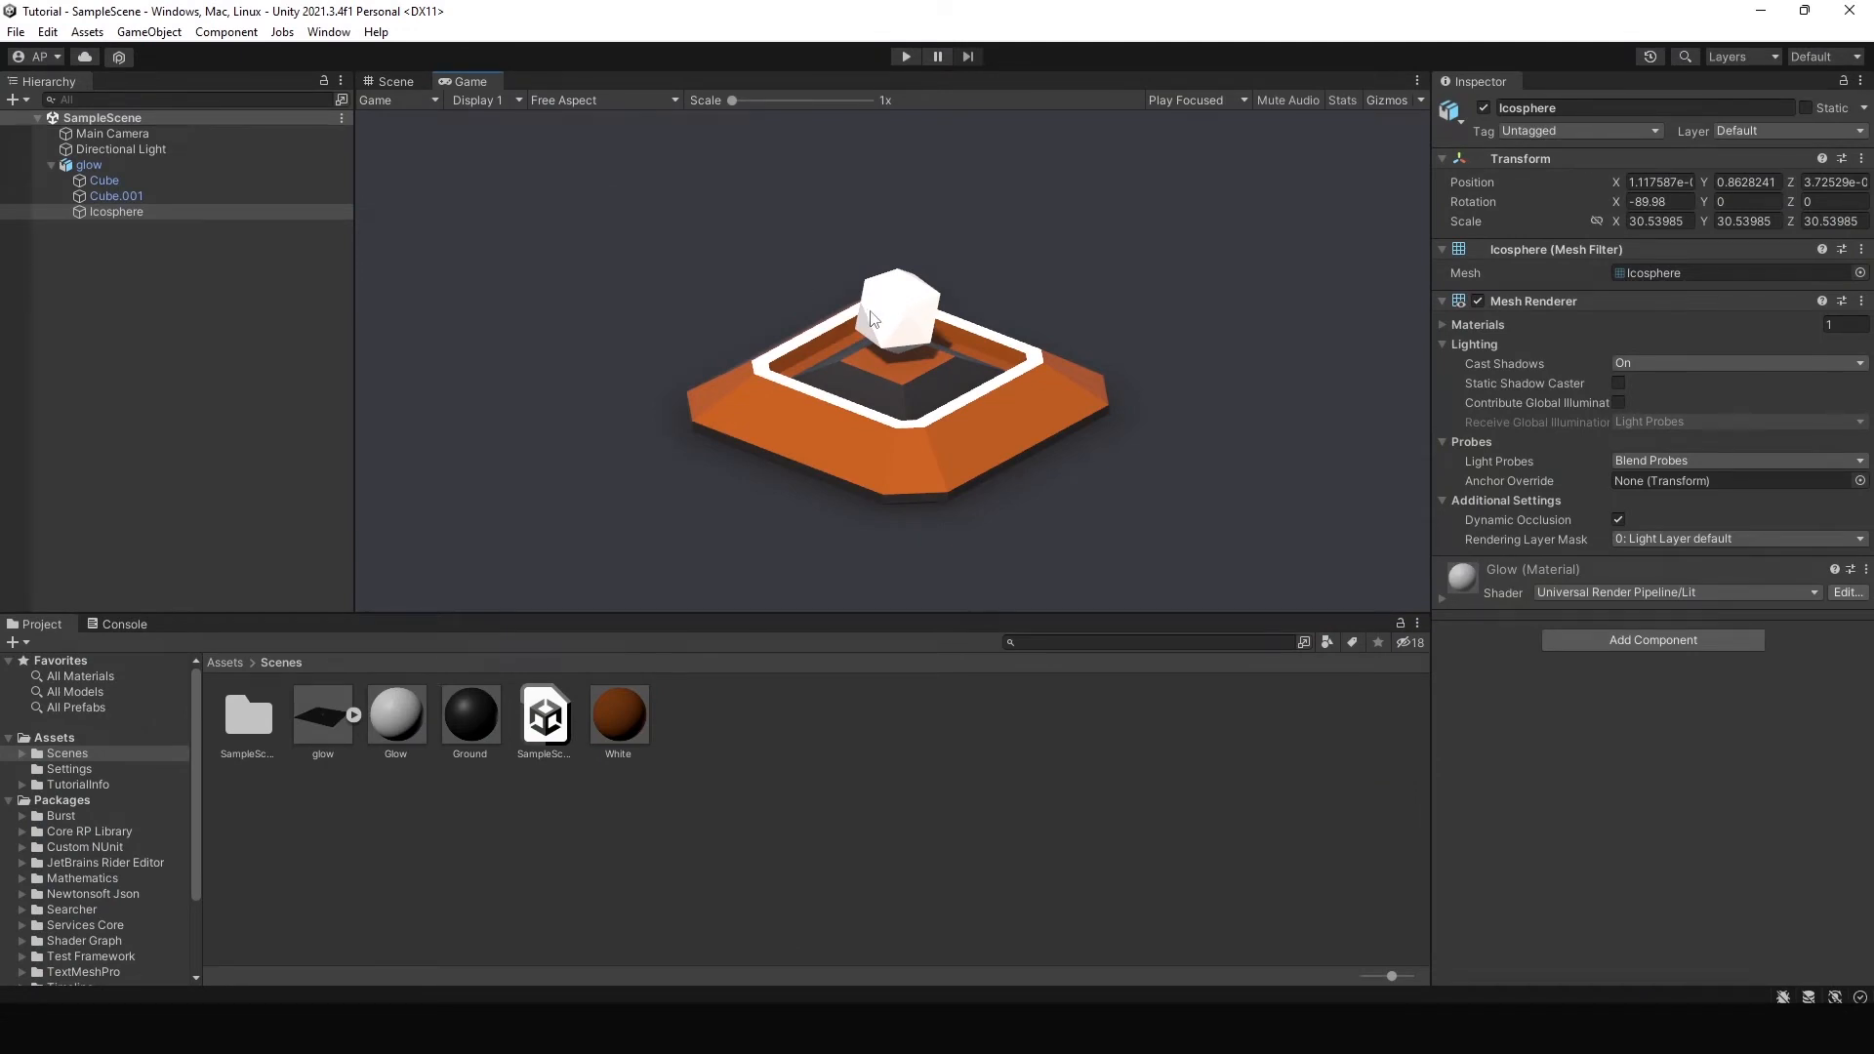
# Show the icosphere and ring in the Scene view instead of the Game view.
pyautogui.click(395, 80)
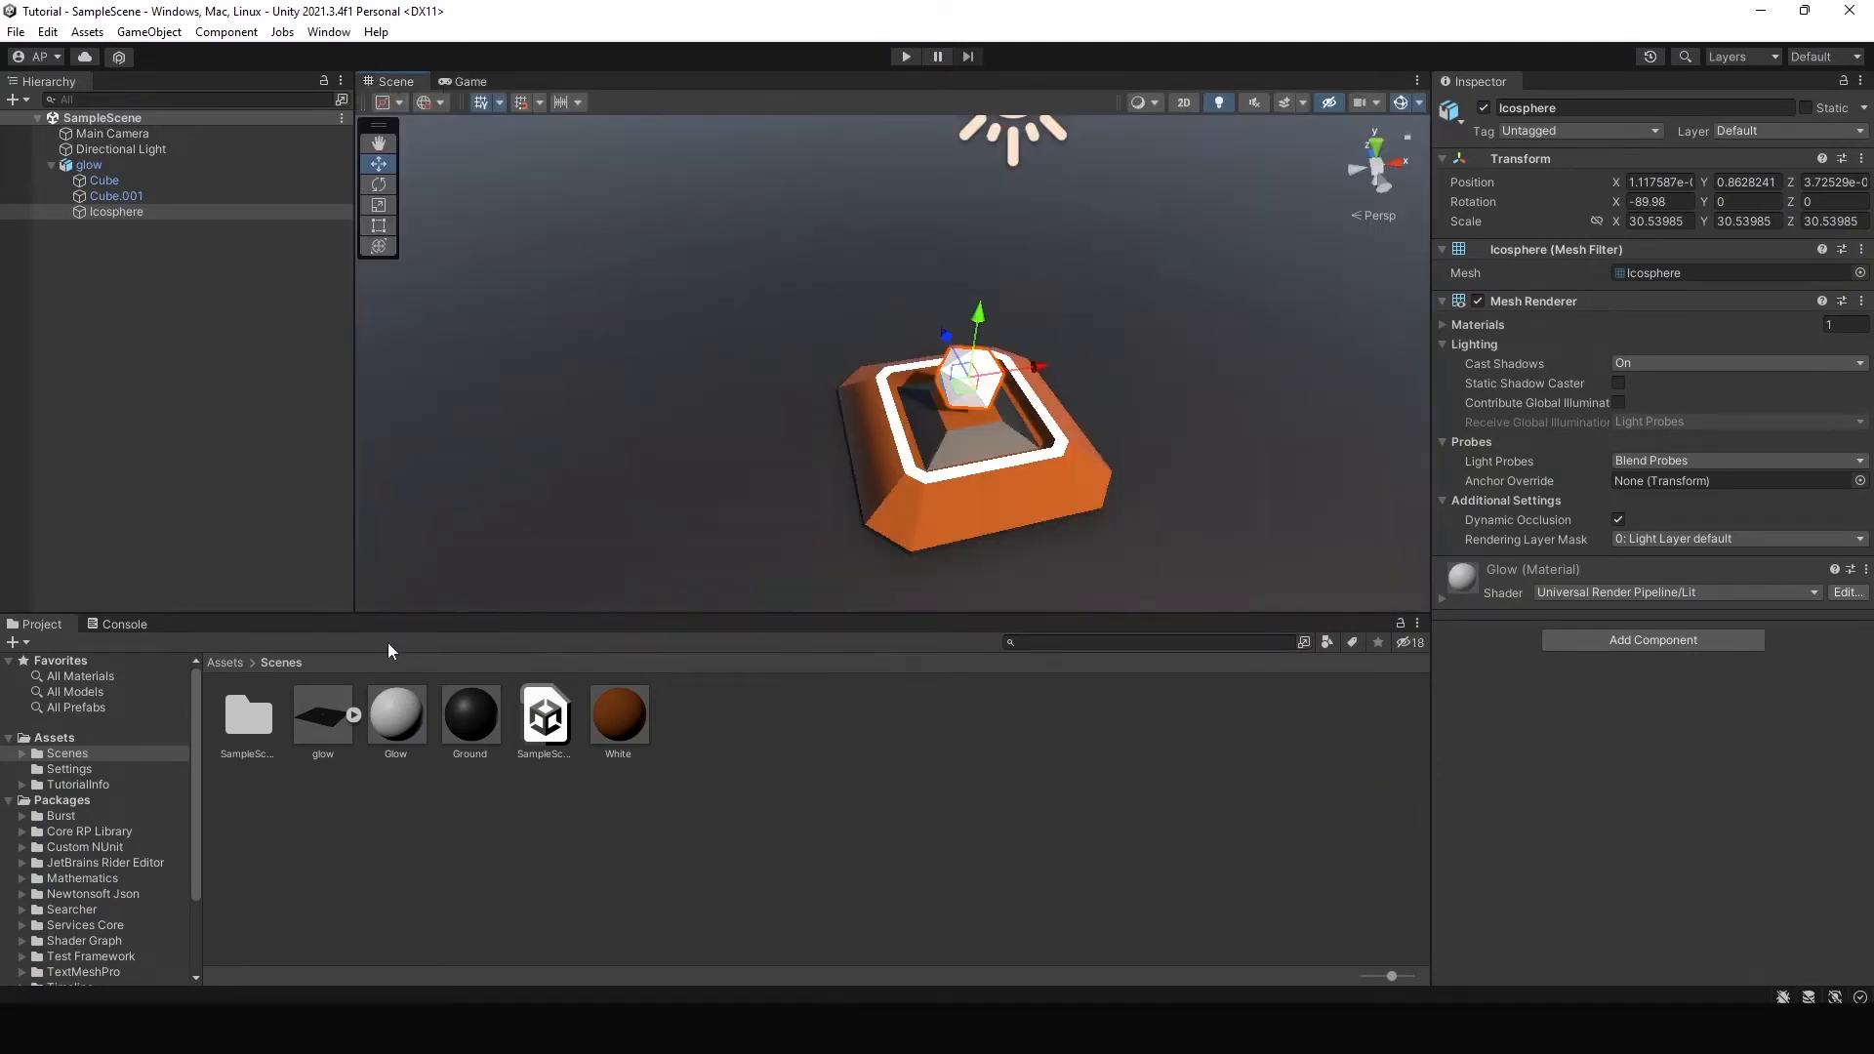
# Enable emission on the Glow material with the saved blue HDR colour at intensity about 3.
pyautogui.click(396, 714)
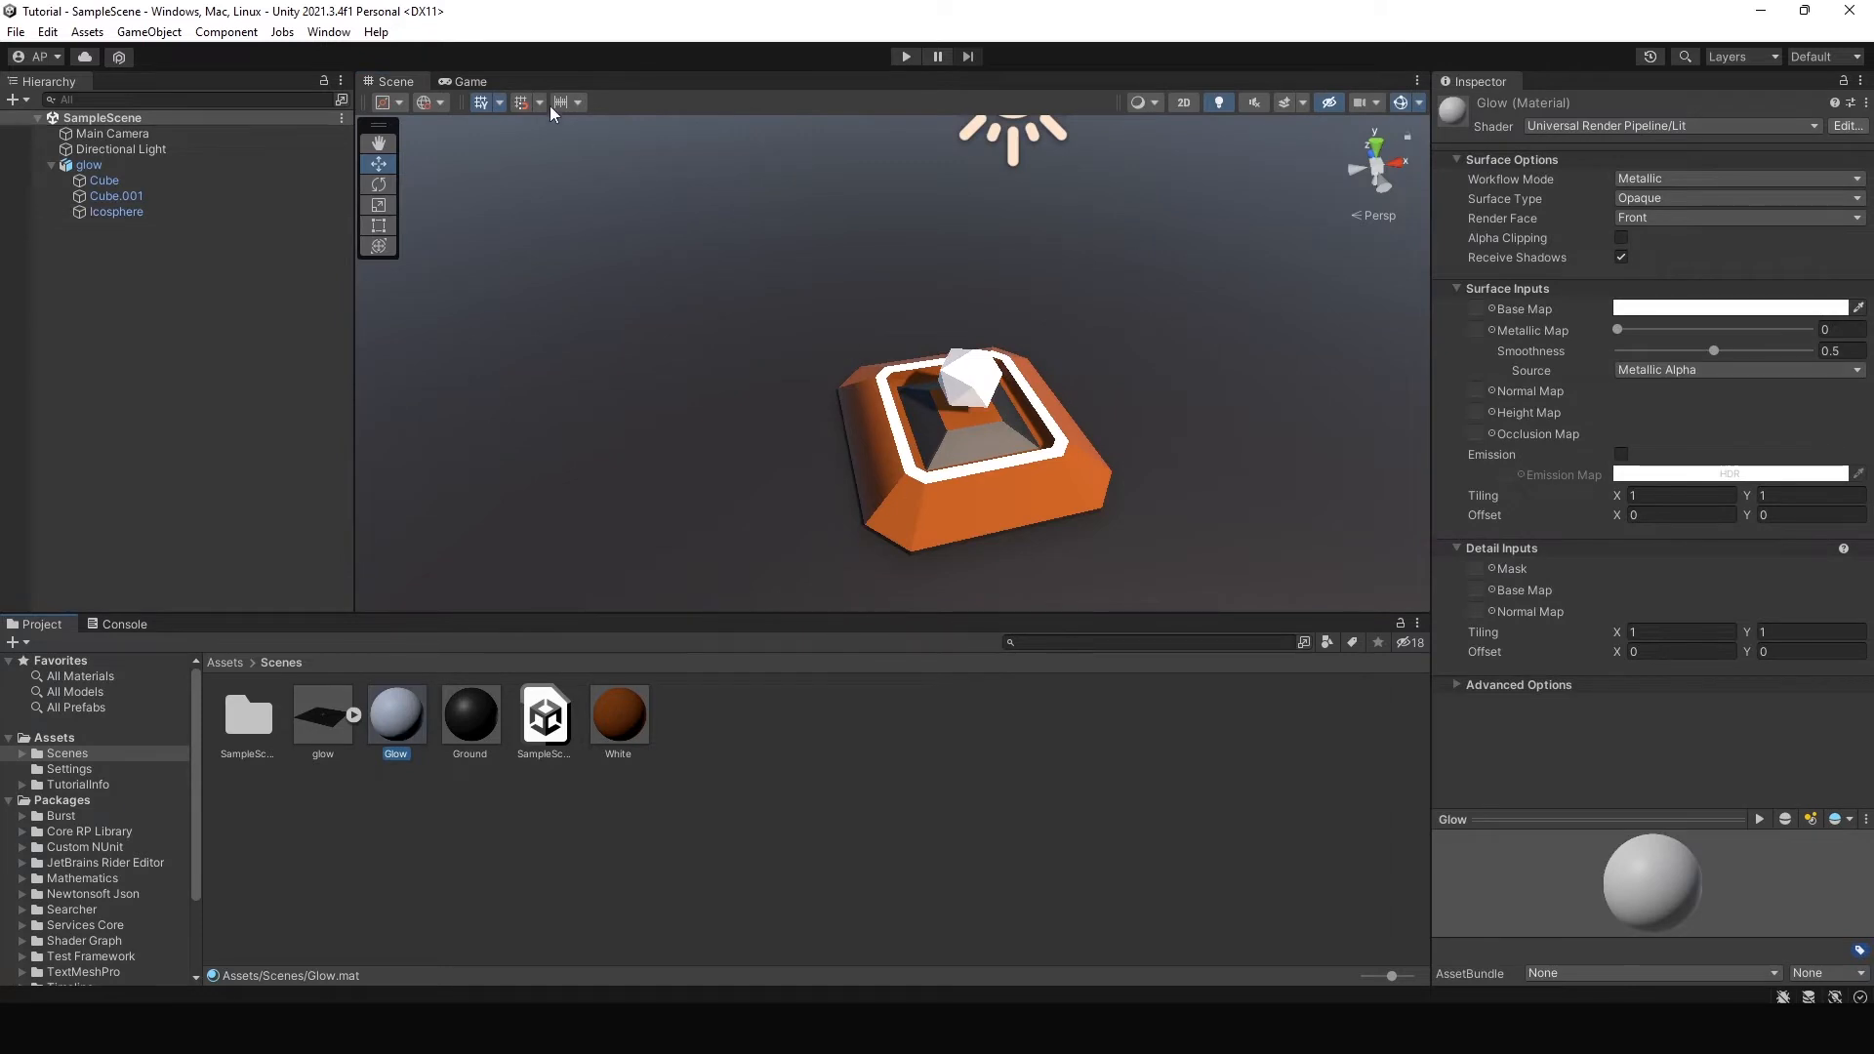
pyautogui.click(468, 82)
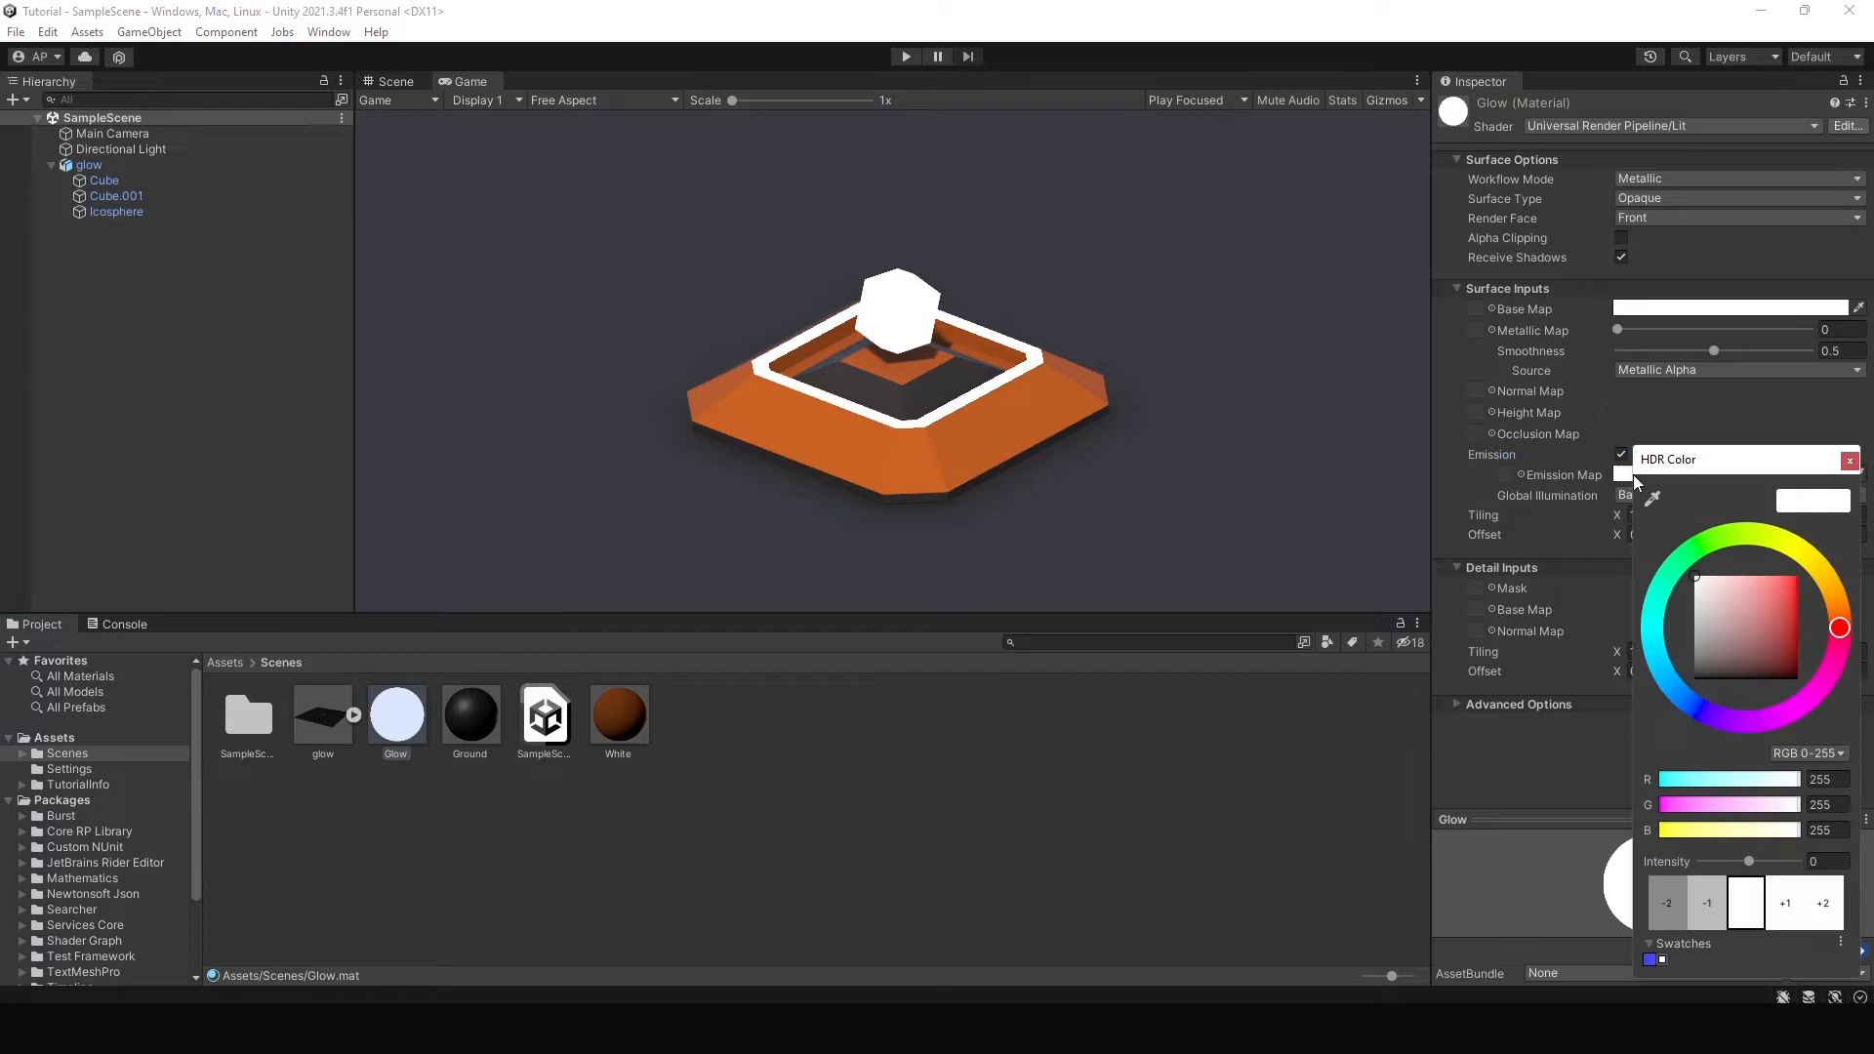
pyautogui.click(1697, 707)
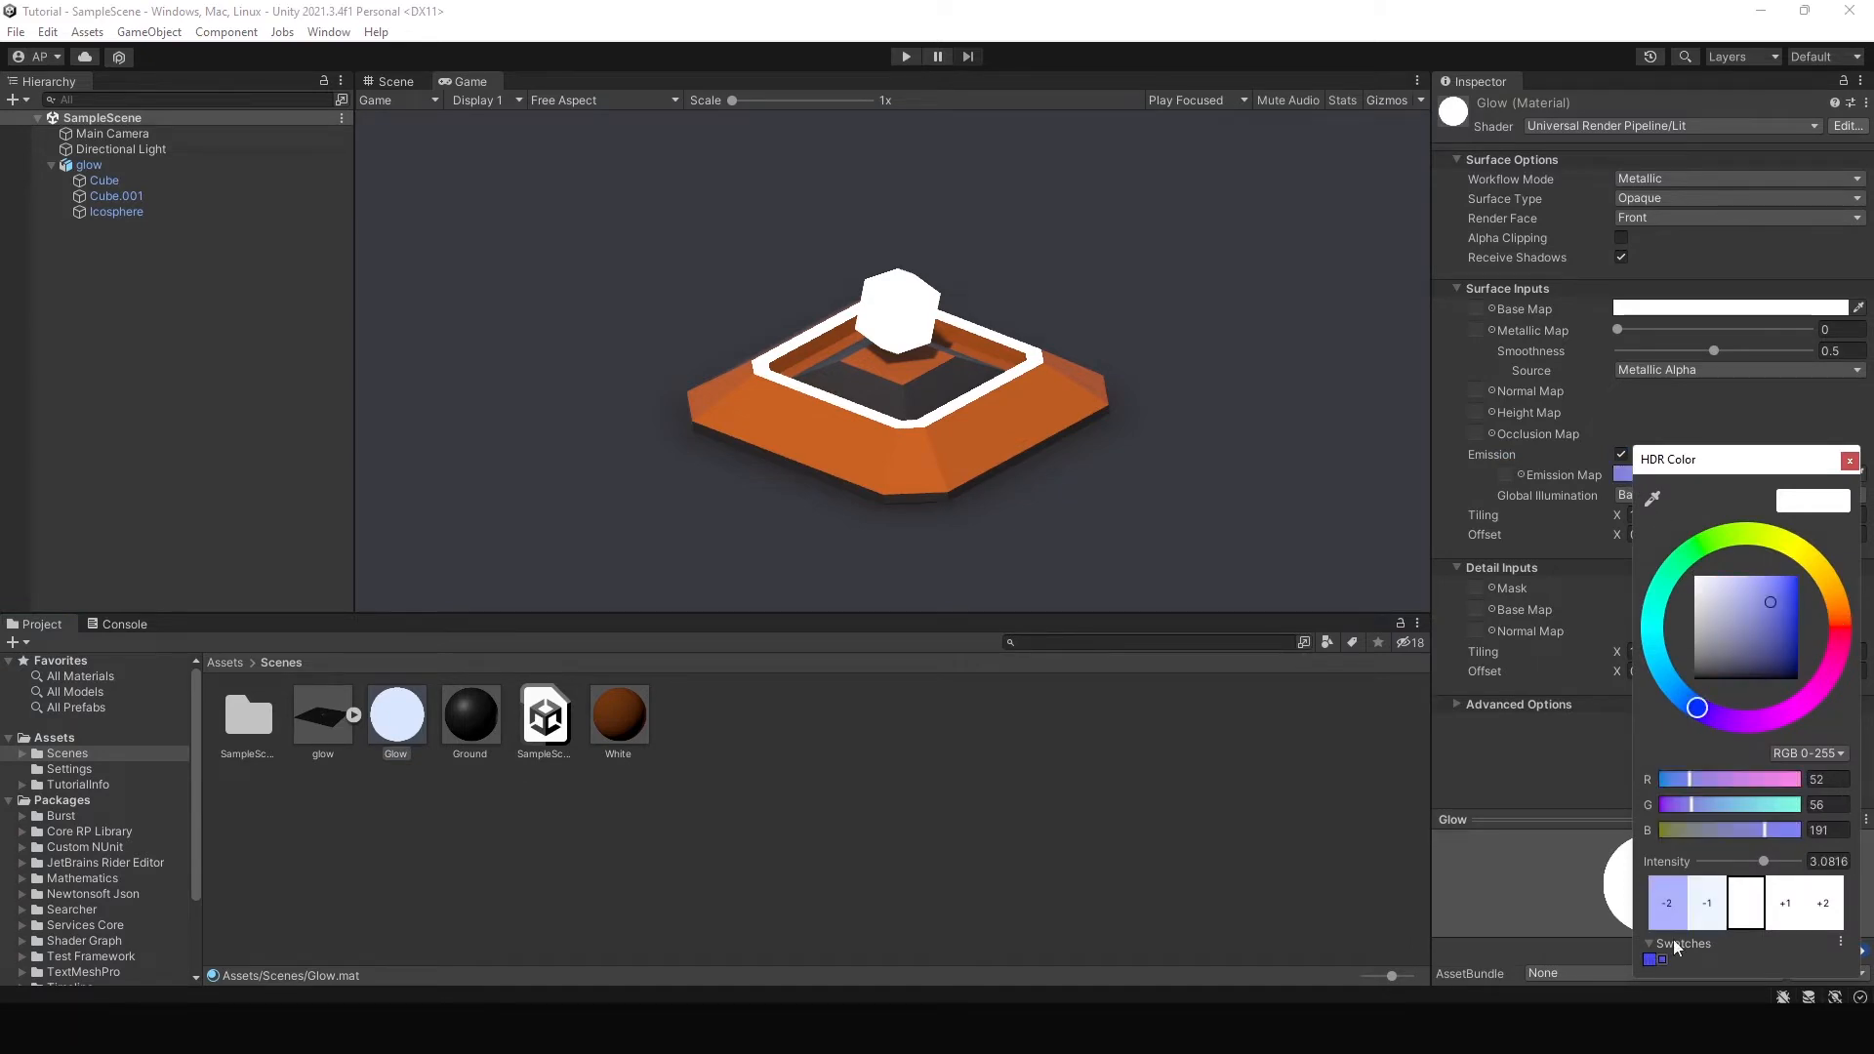
pyautogui.moveTo(1765, 861); pyautogui.dragTo(1767, 861)
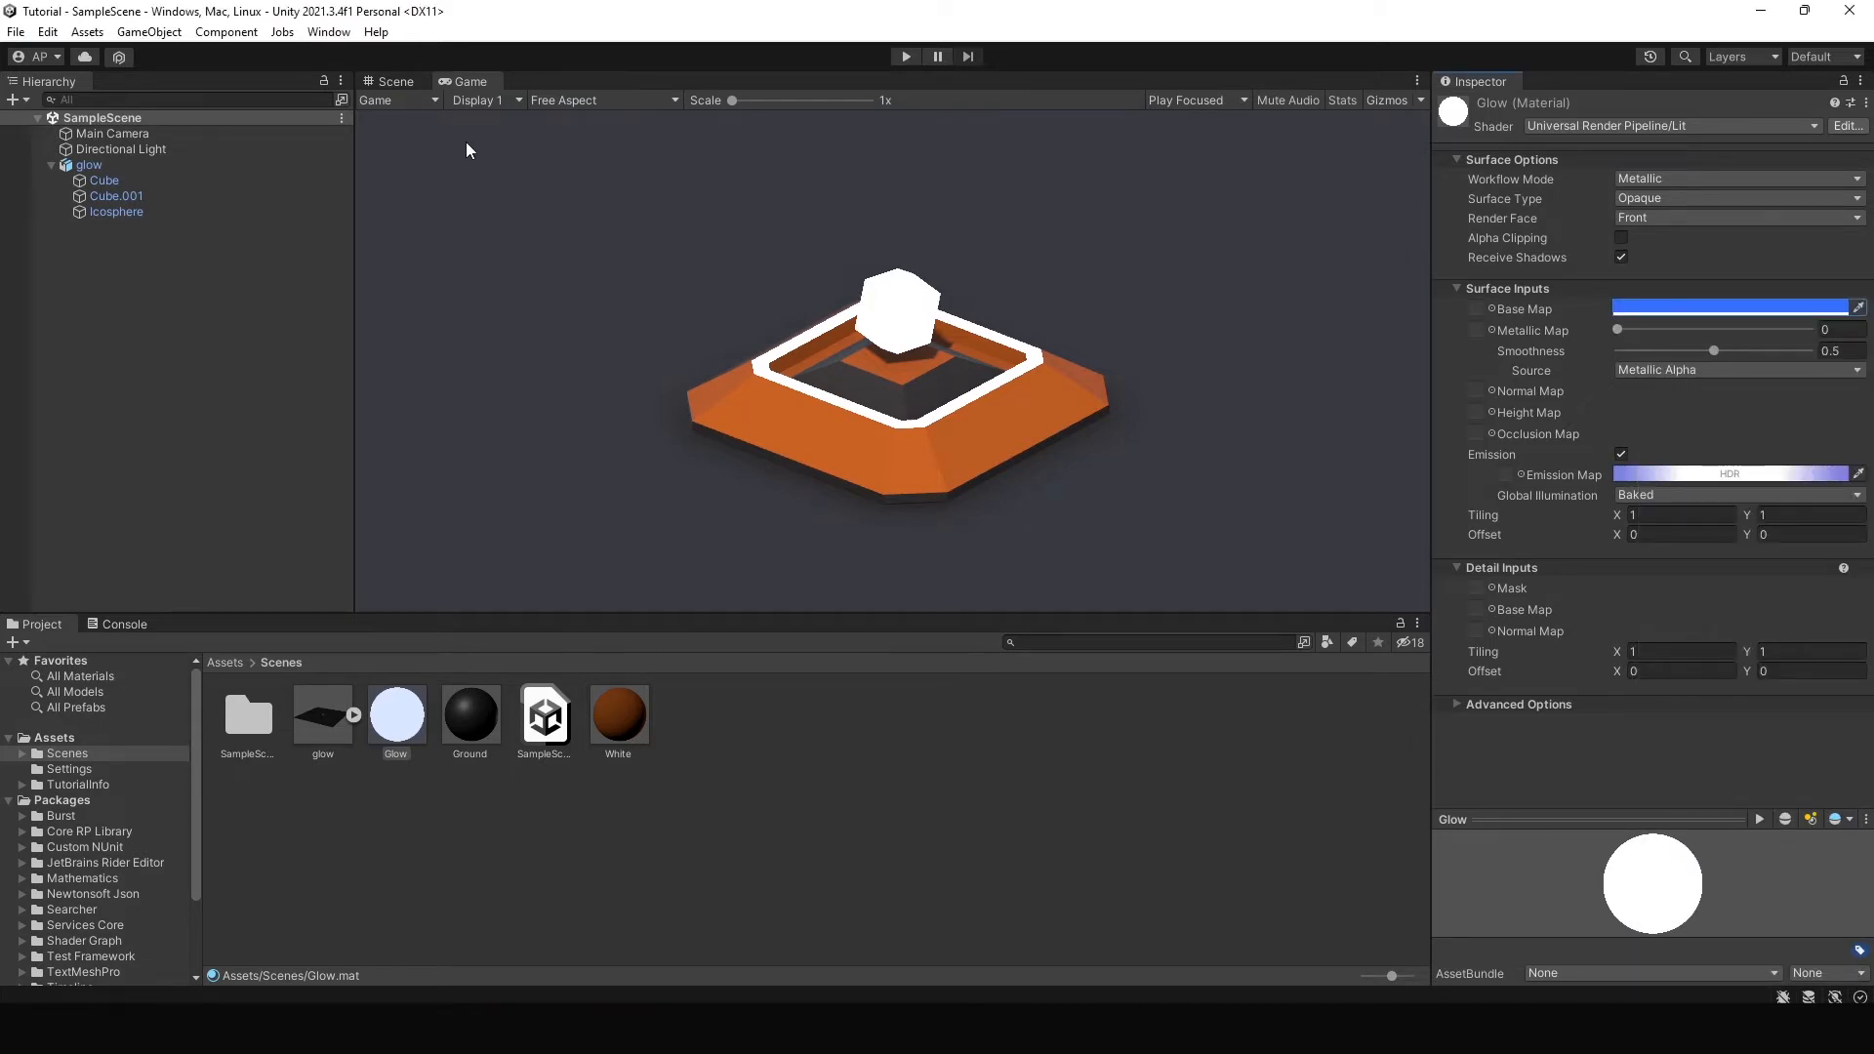
# Enable Post Processing under Rendering on the Main Camera.
pyautogui.click(114, 133)
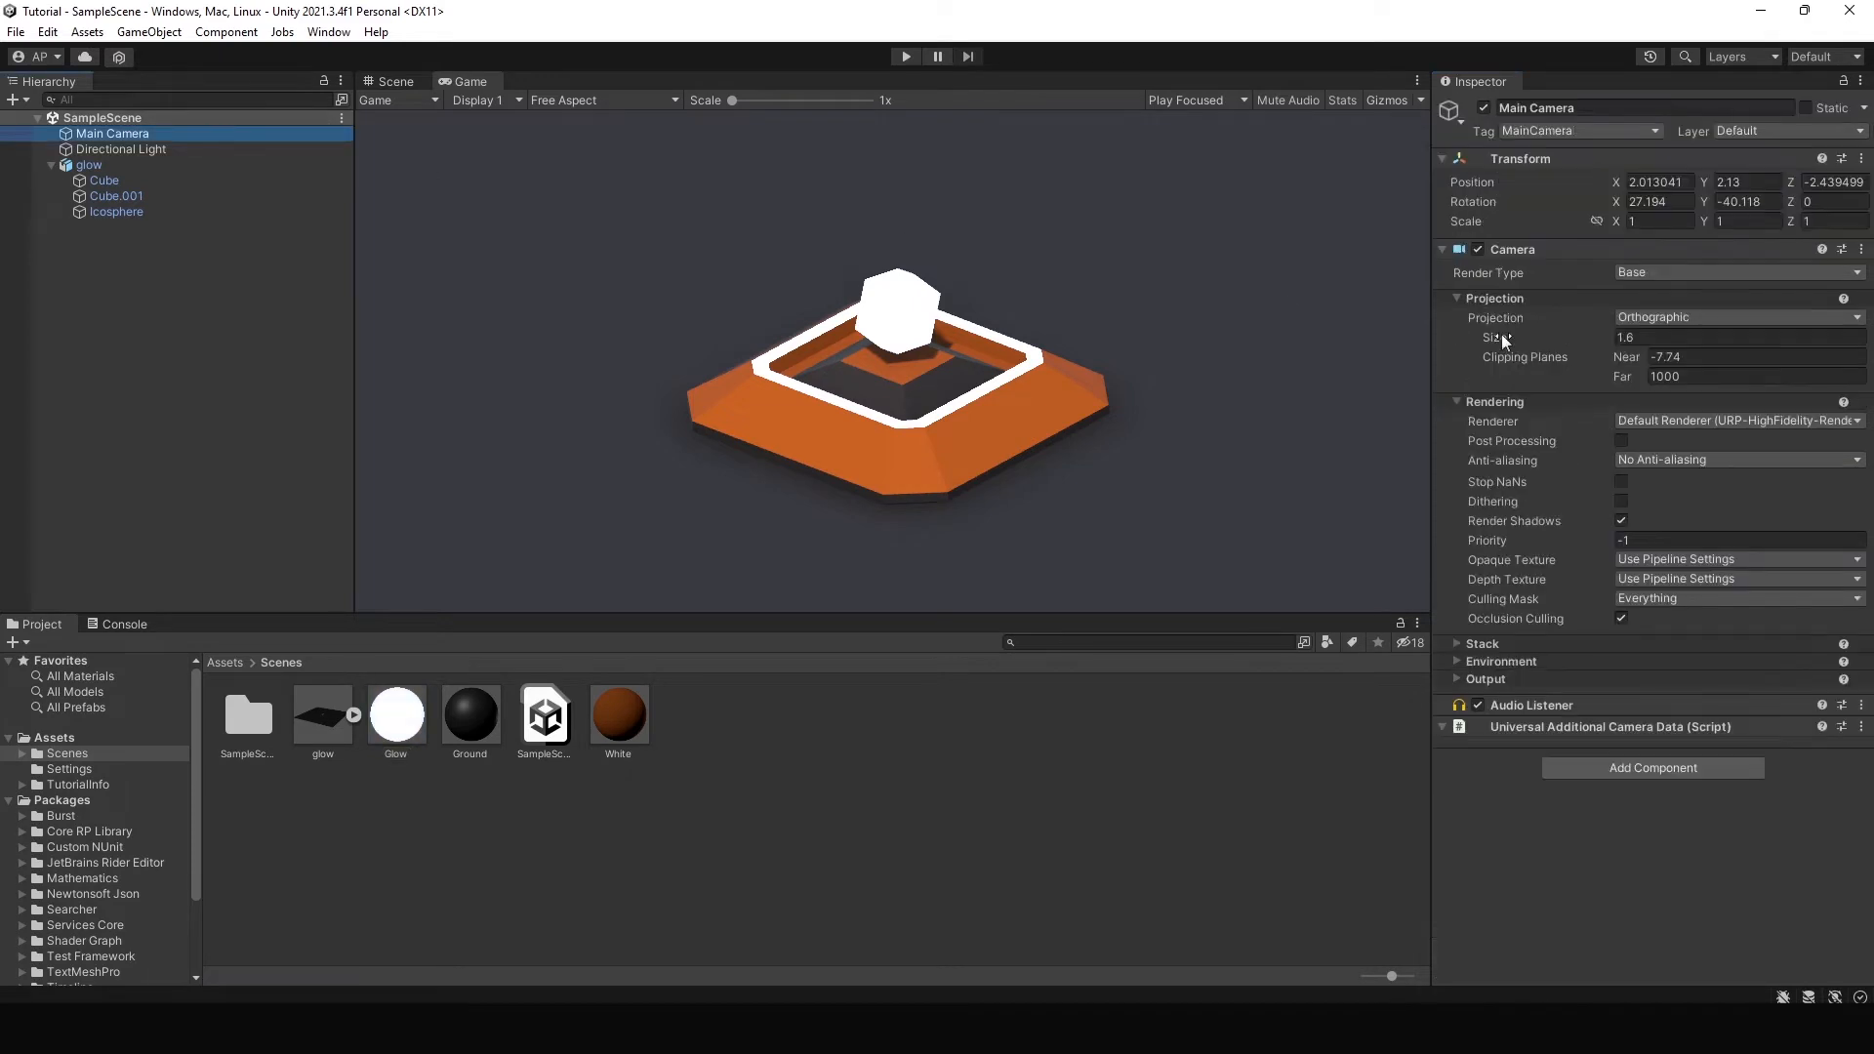
pyautogui.click(1621, 441)
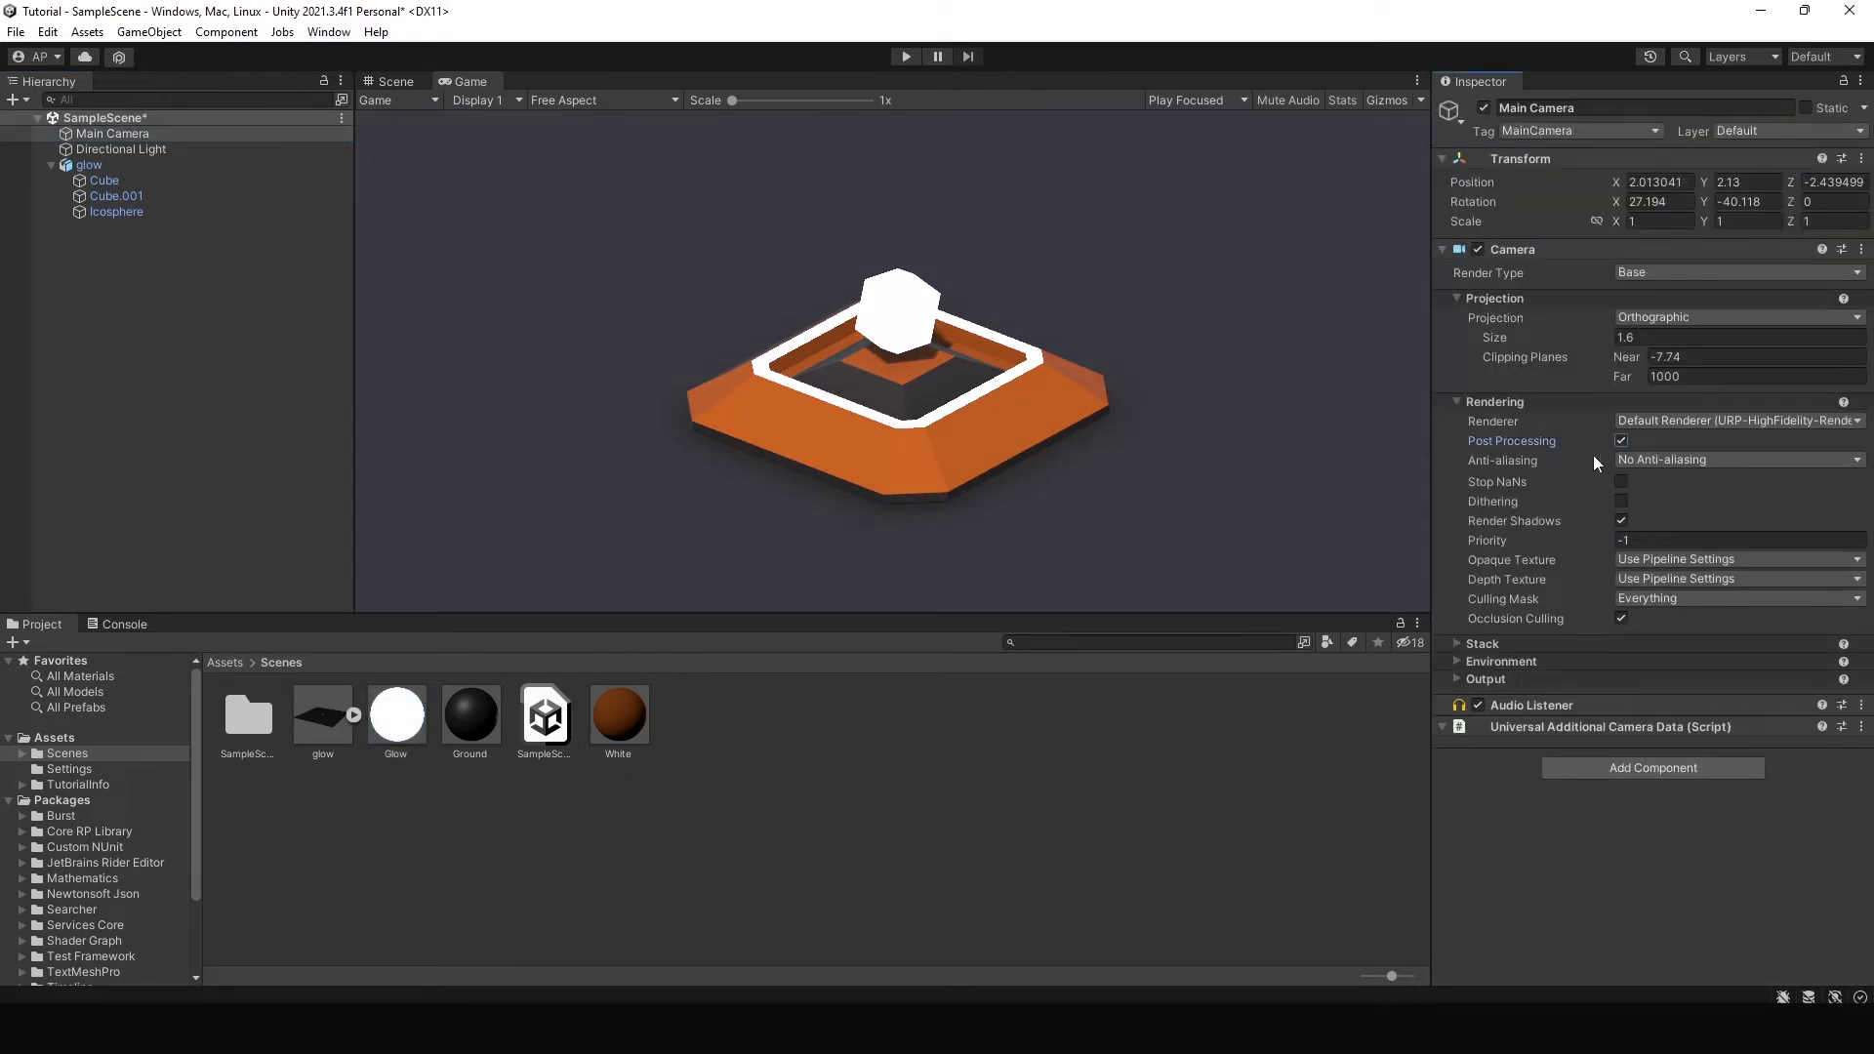
pyautogui.moveTo(1072, 445)
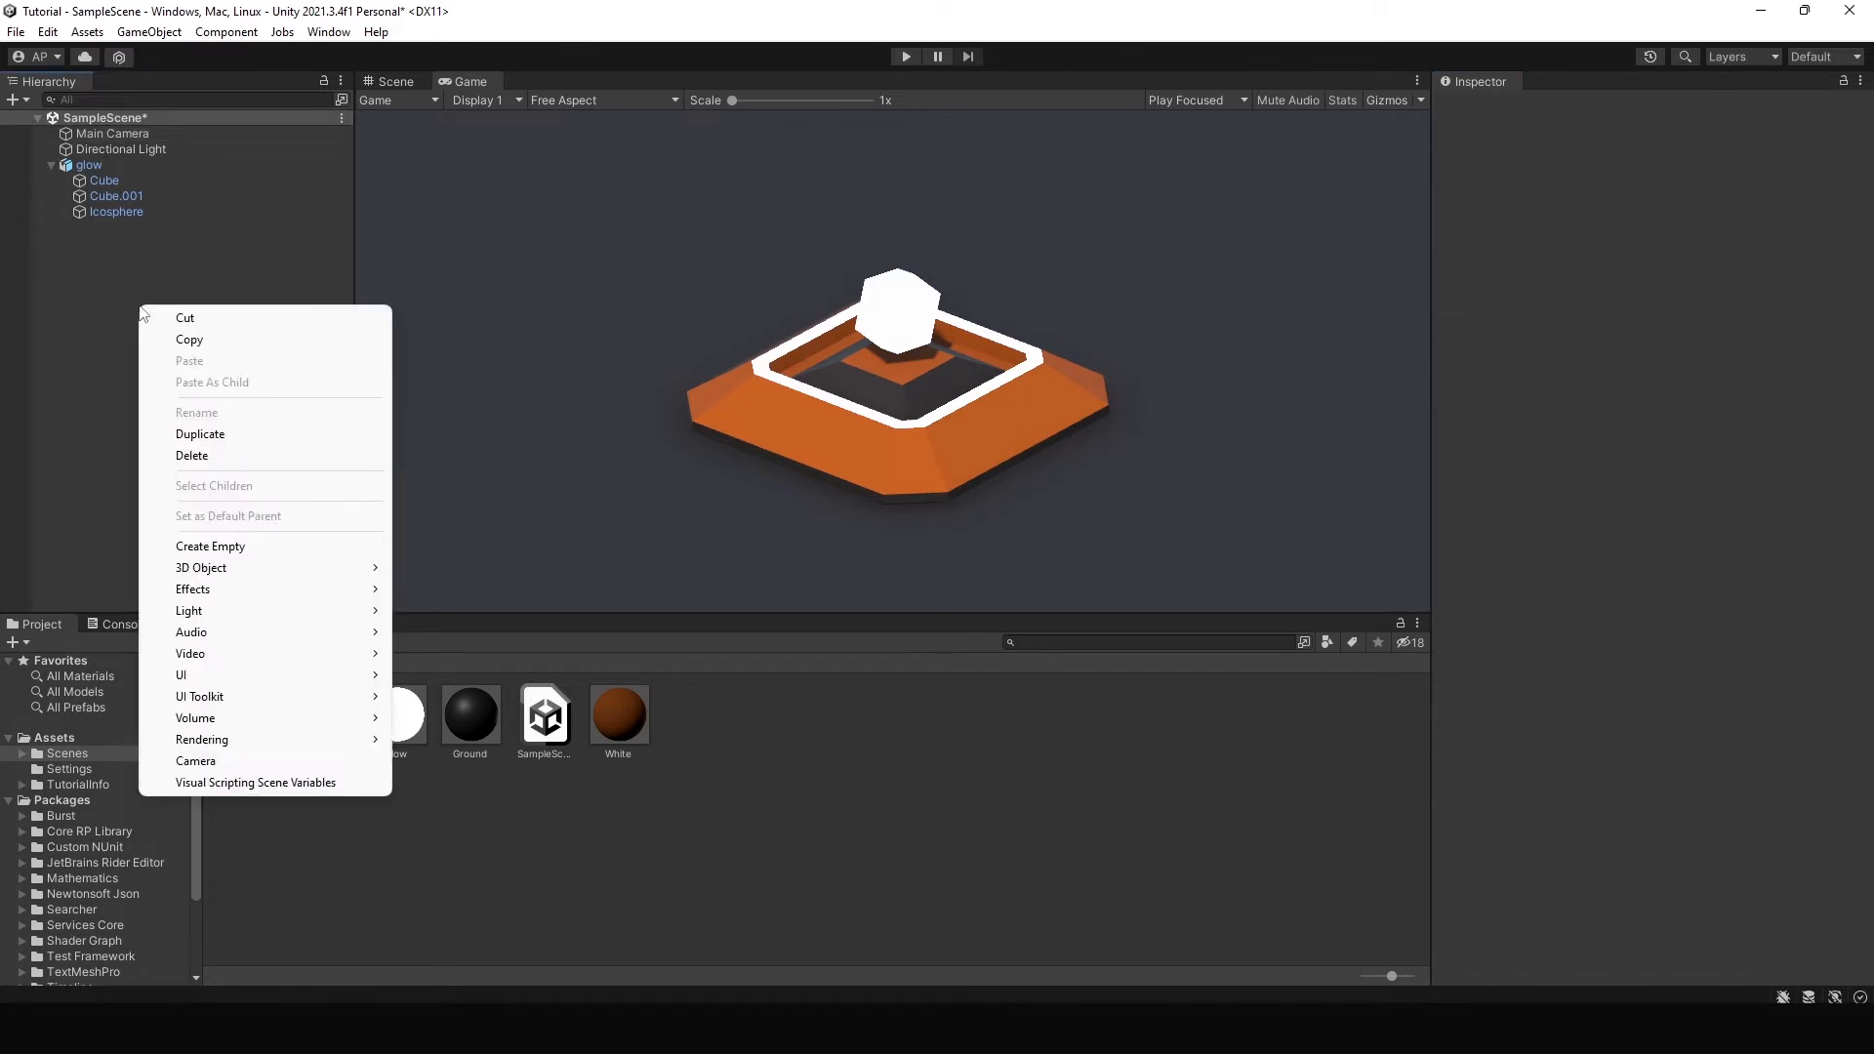
pyautogui.moveTo(195, 719)
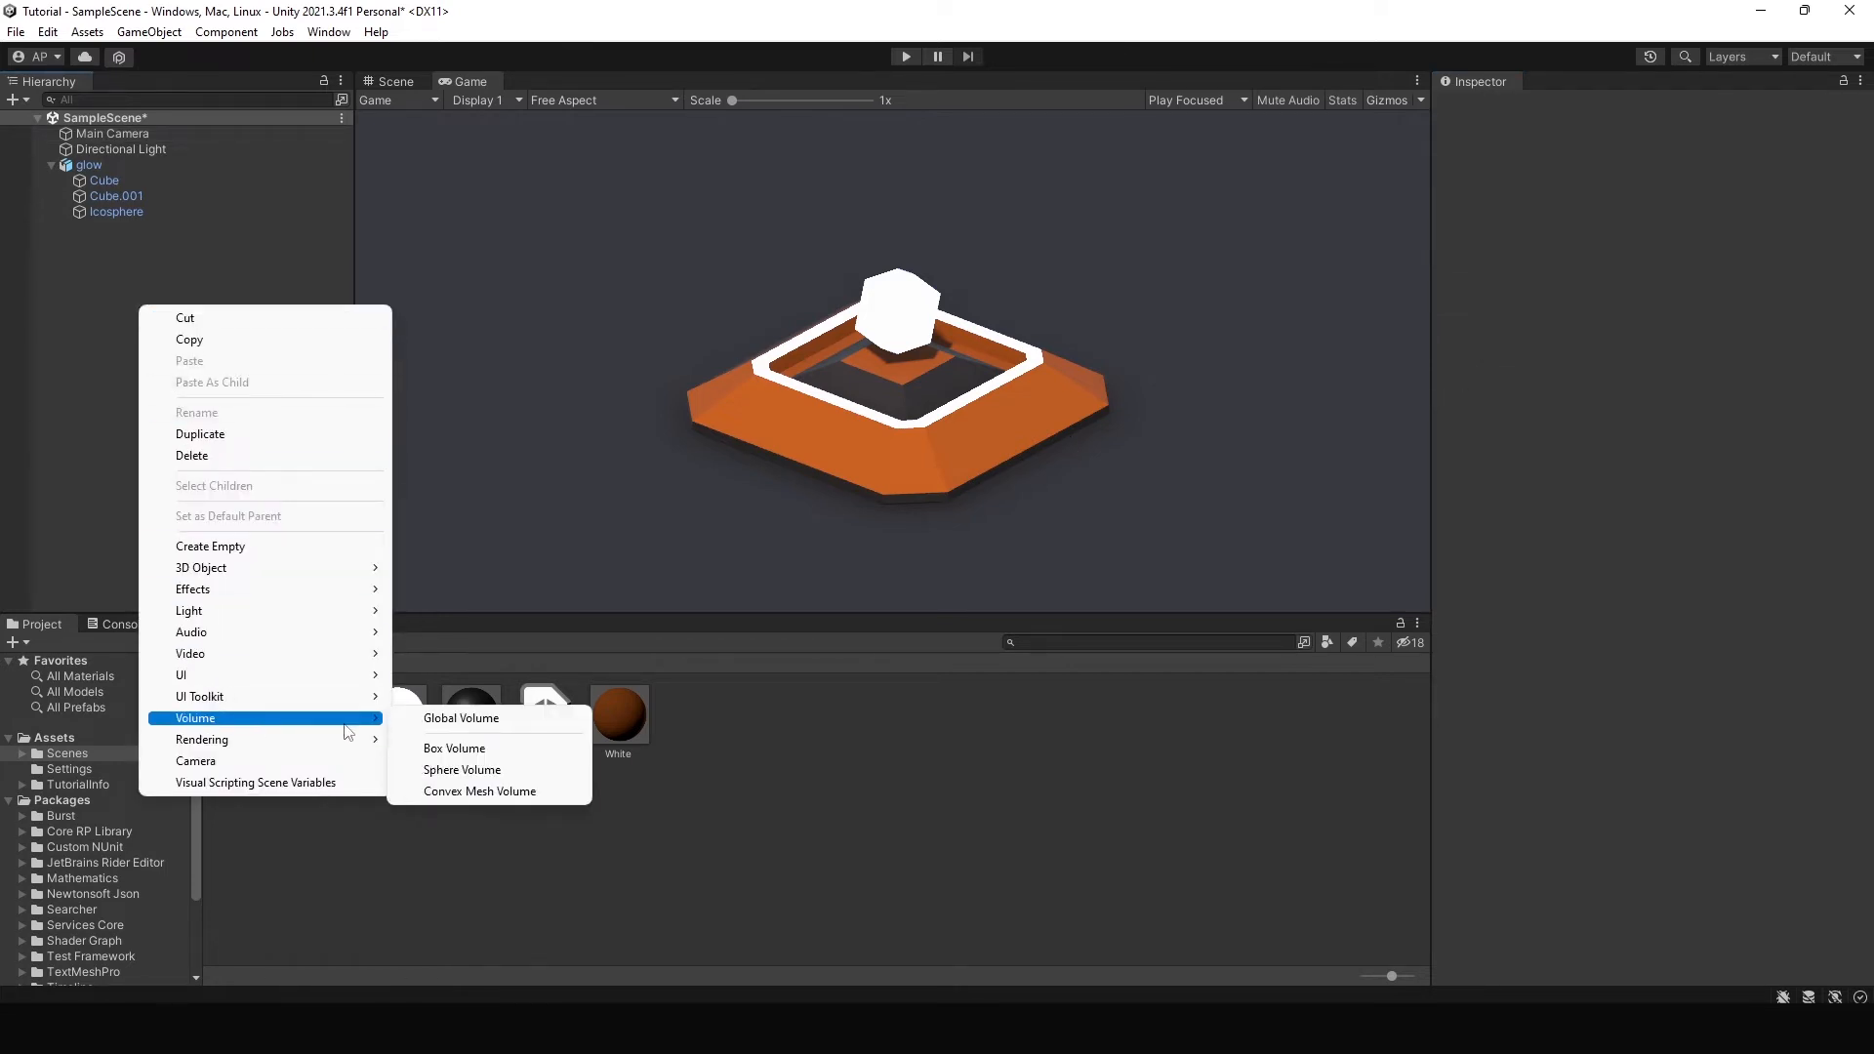
# Create a Global Volume object in the Hierarchy and select it.
pyautogui.click(460, 717)
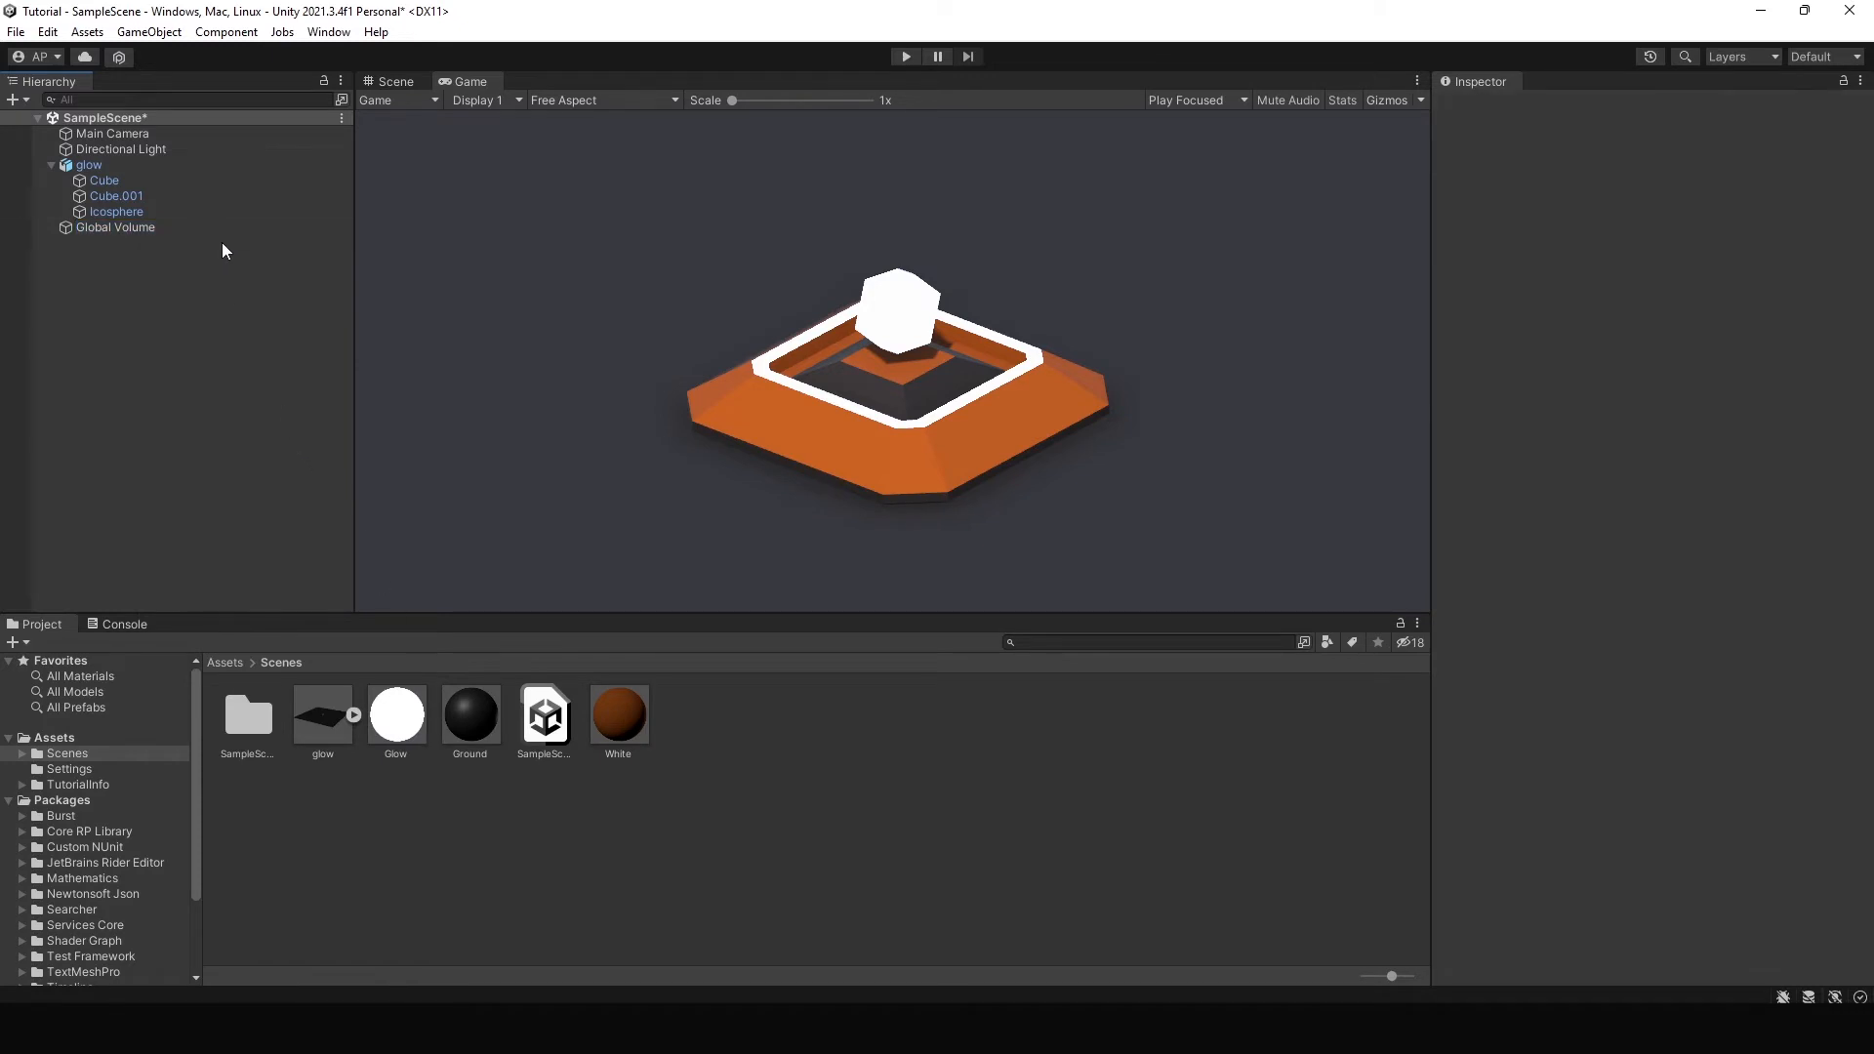
pyautogui.click(115, 227)
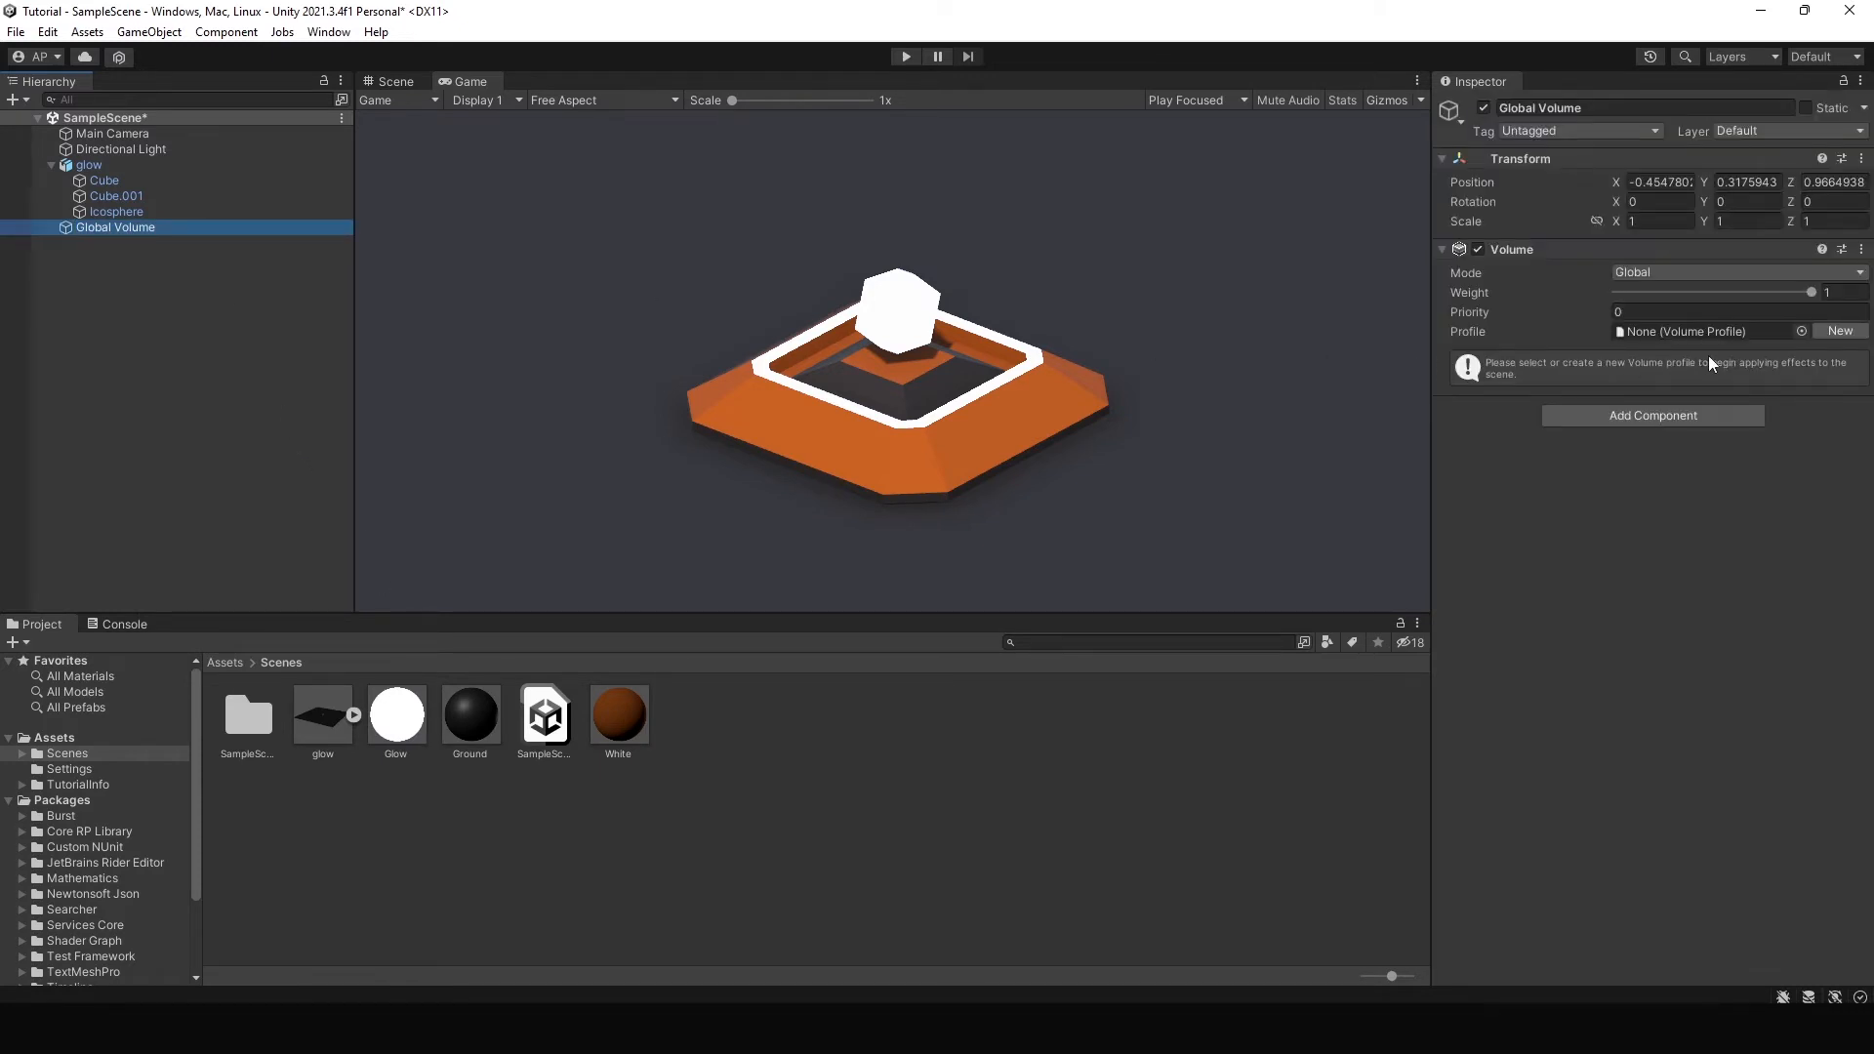
# Create a new volume profile and add a Bloom post-processing override to it.
pyautogui.click(1839, 330)
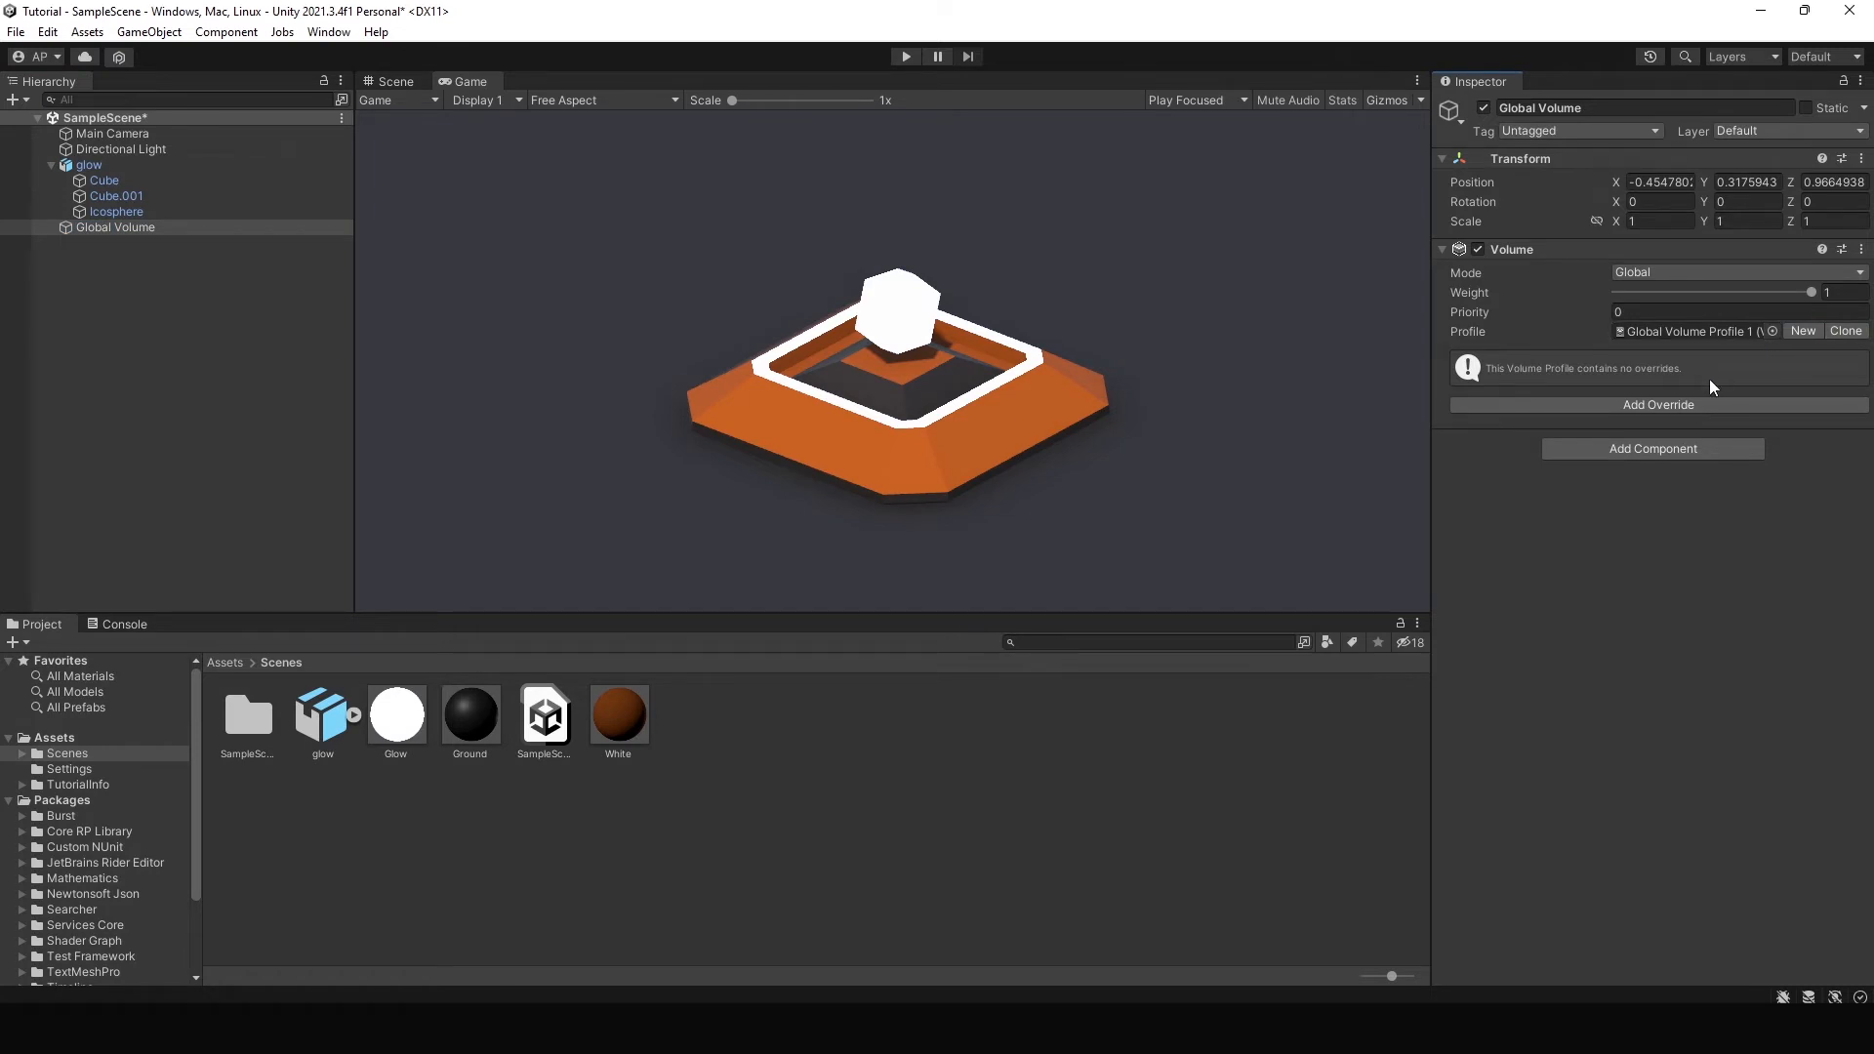
pyautogui.click(1657, 404)
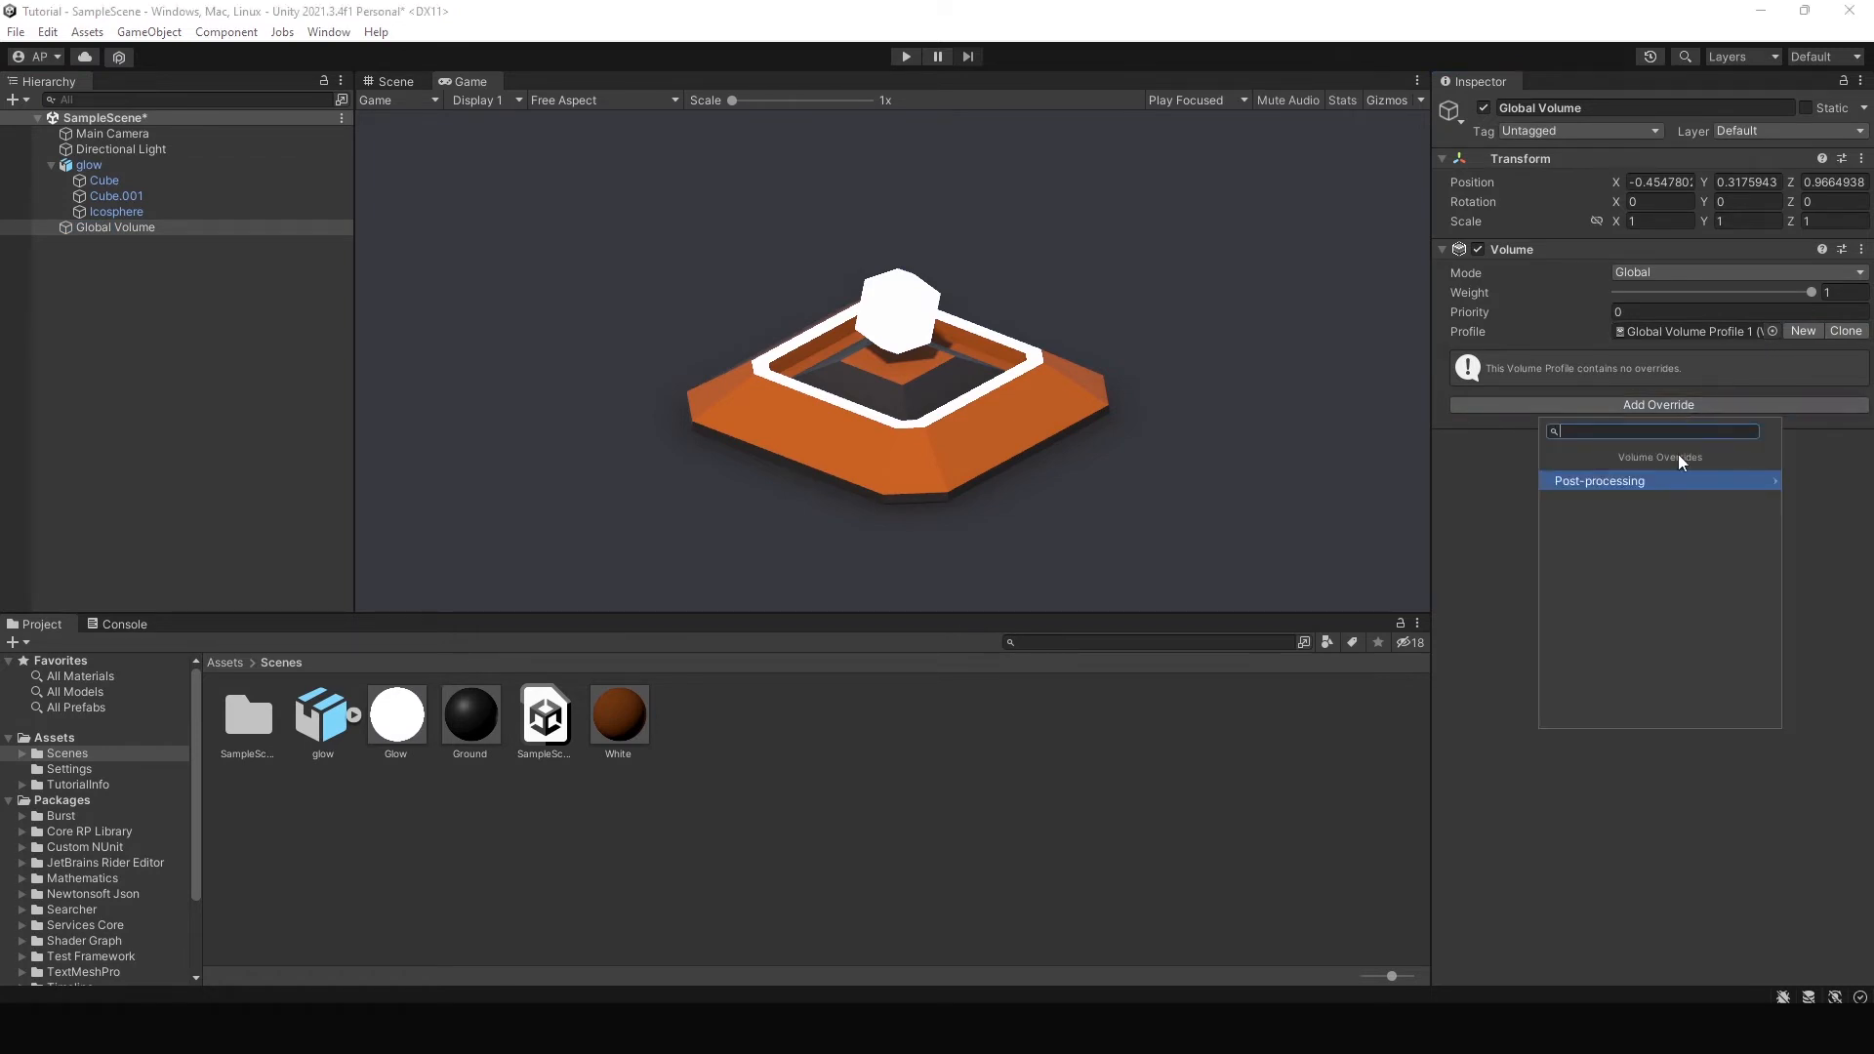
pyautogui.click(1598, 481)
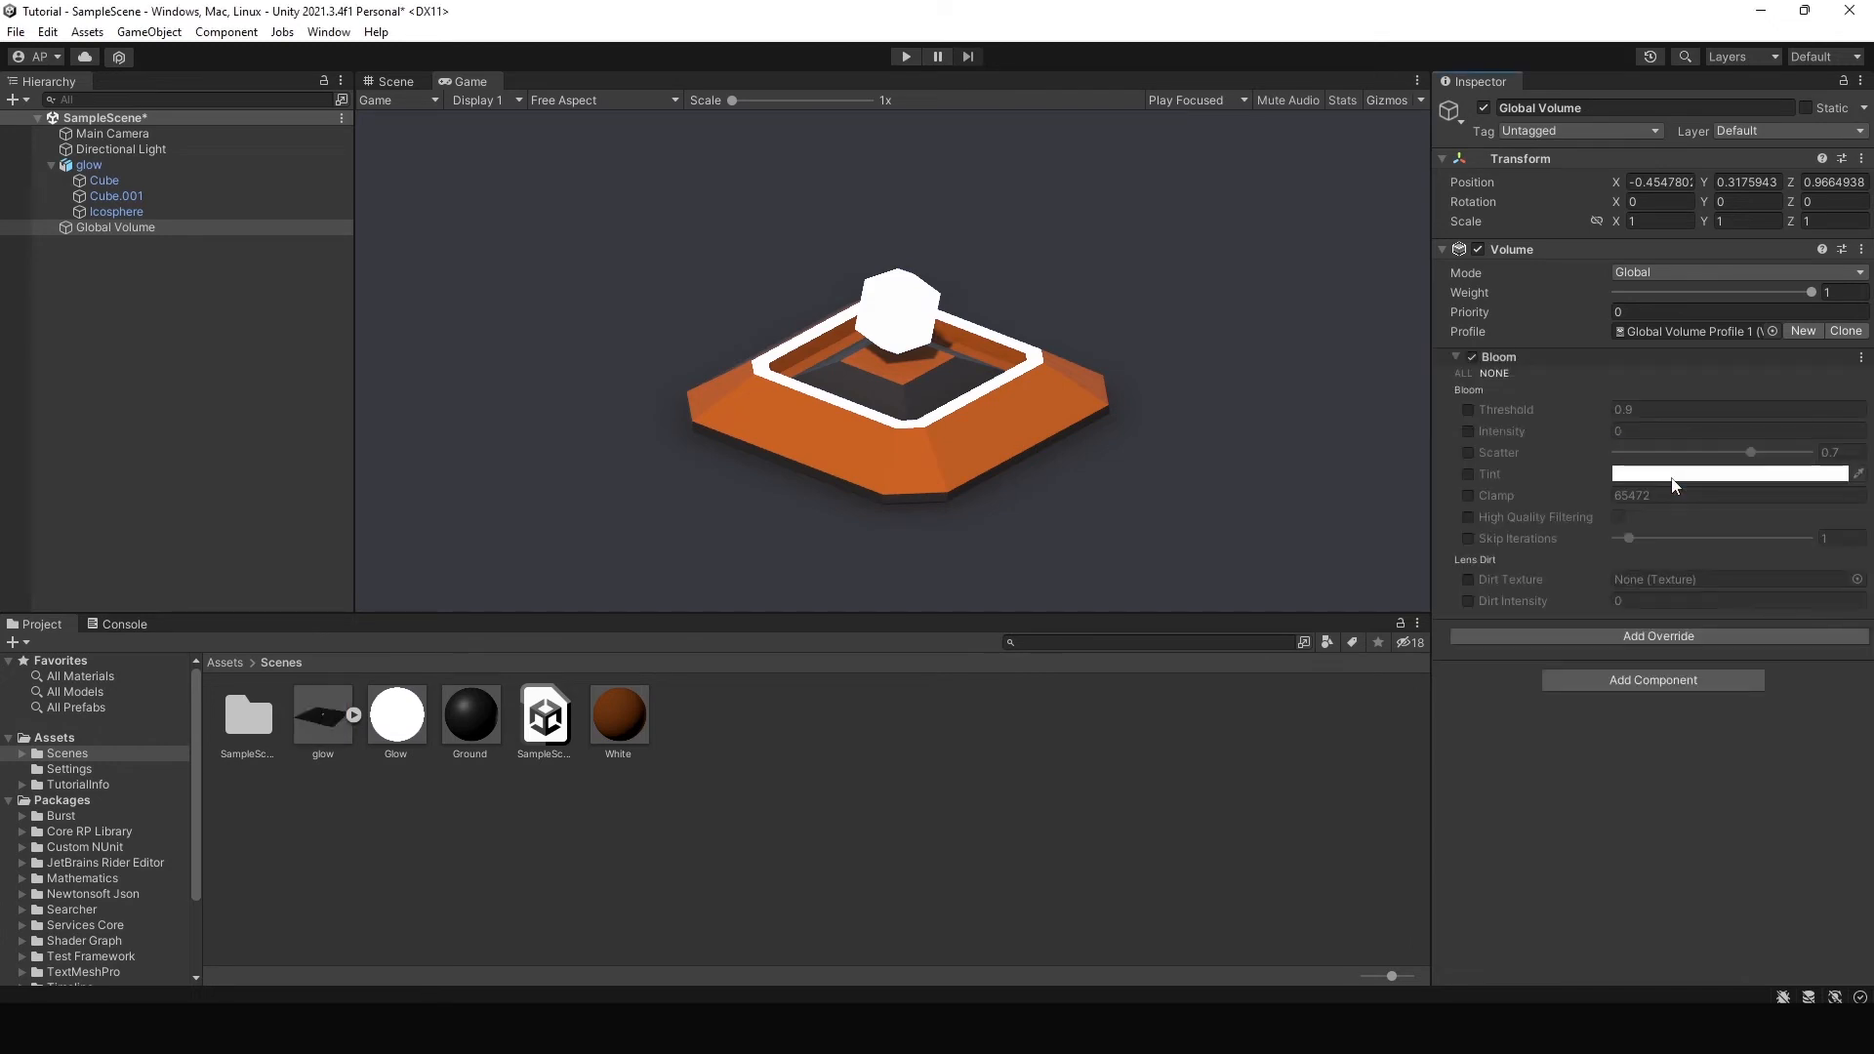
pyautogui.moveTo(1478, 445)
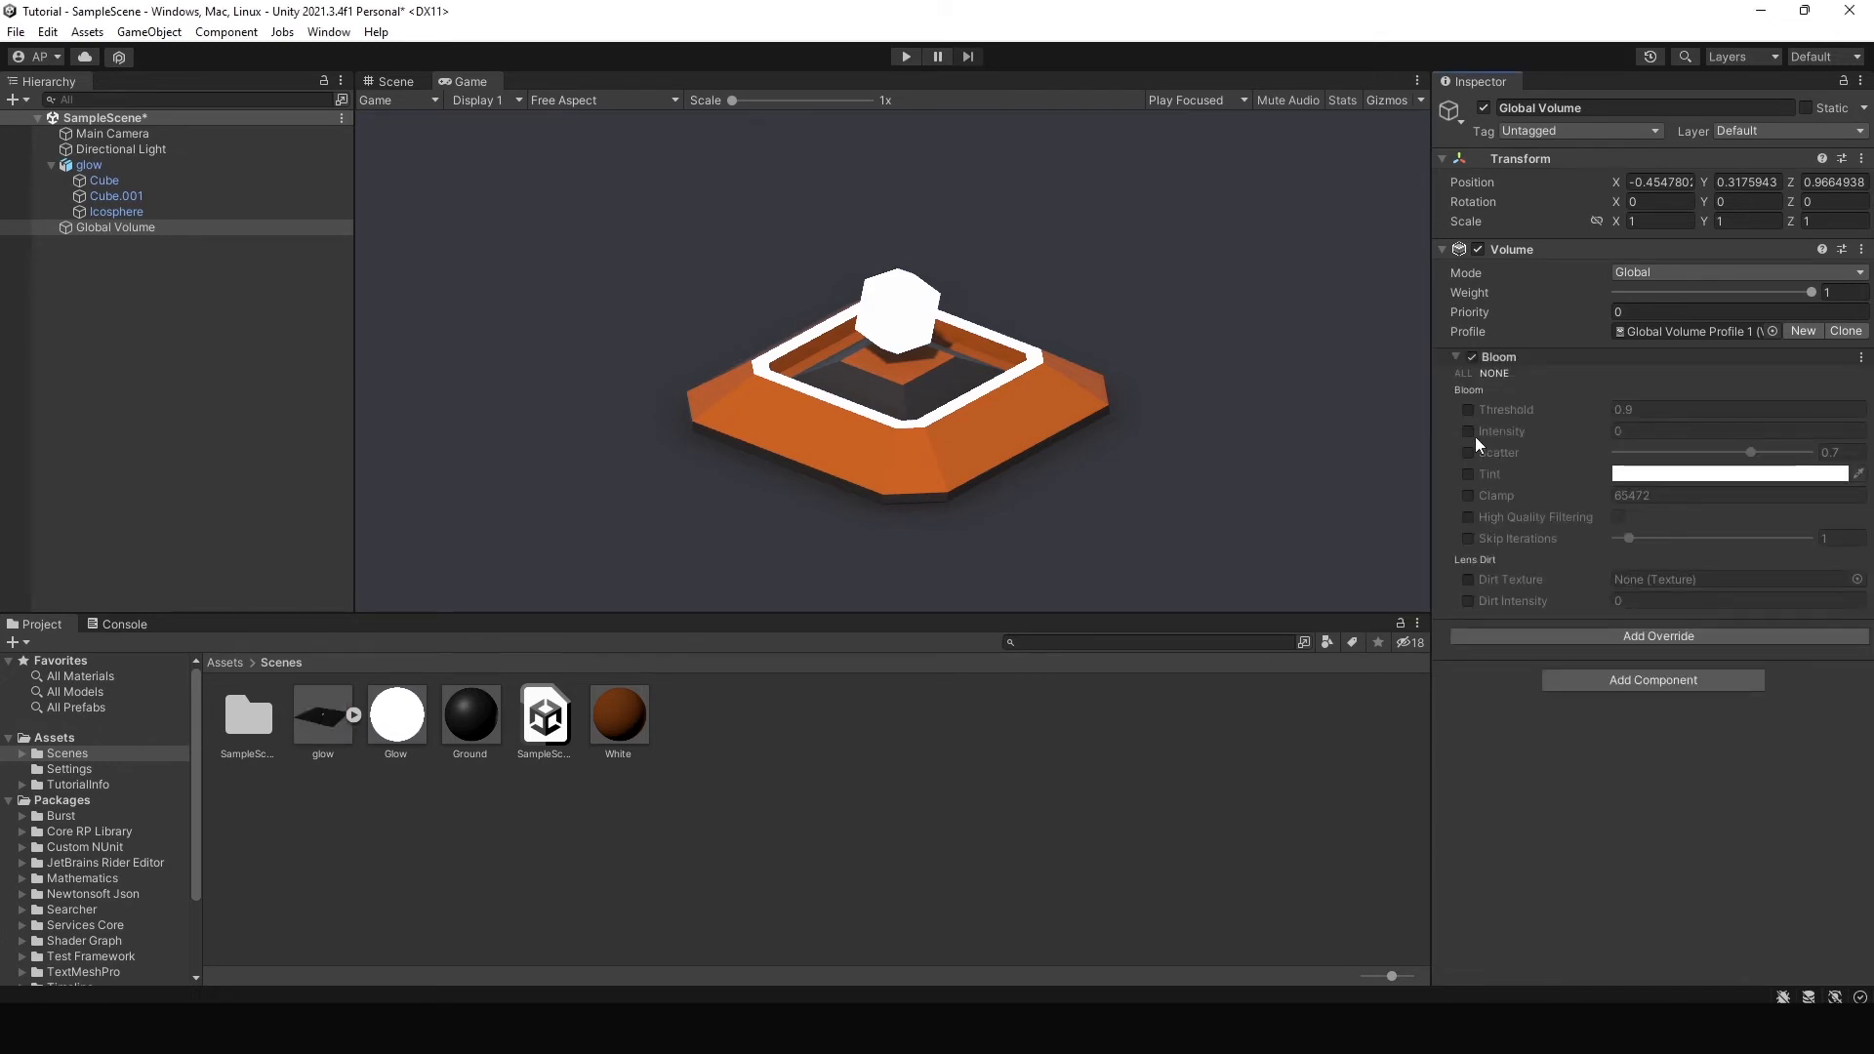
# Tick the Intensity and Threshold checkboxes in the Bloom override.
pyautogui.click(1468, 432)
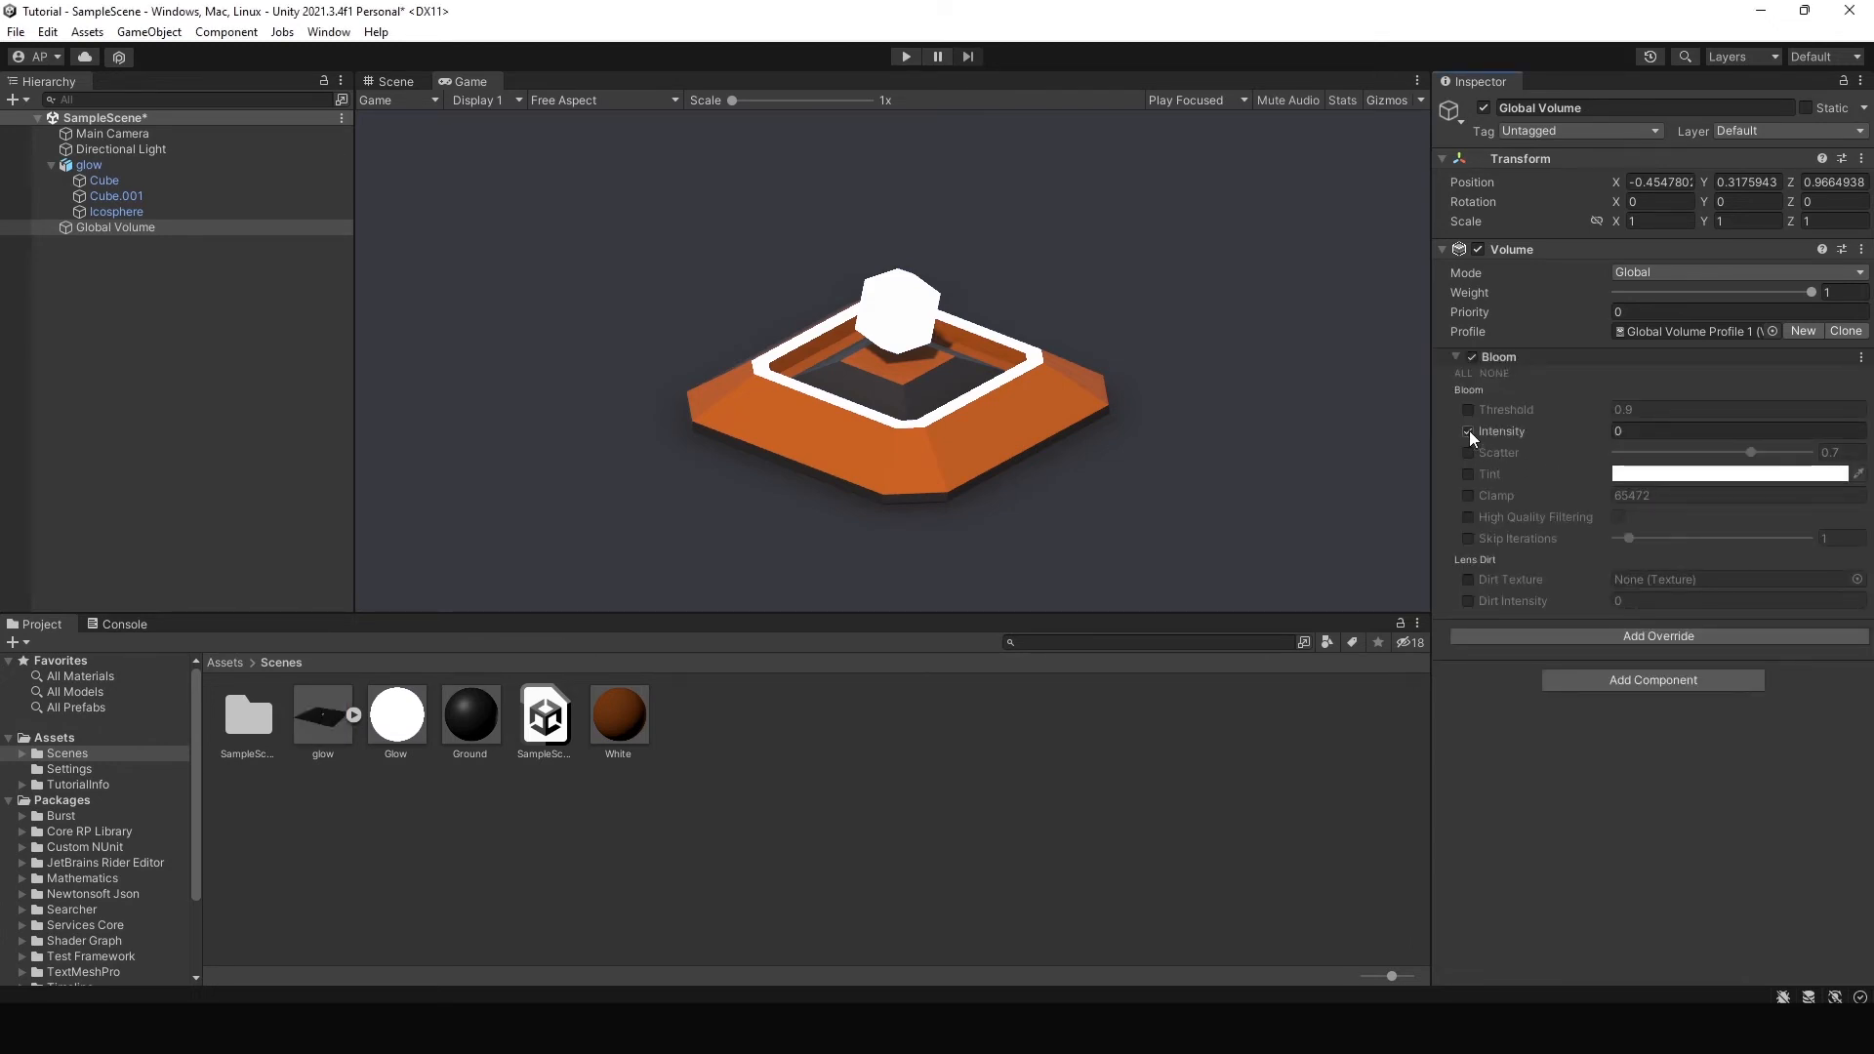
pyautogui.click(1468, 408)
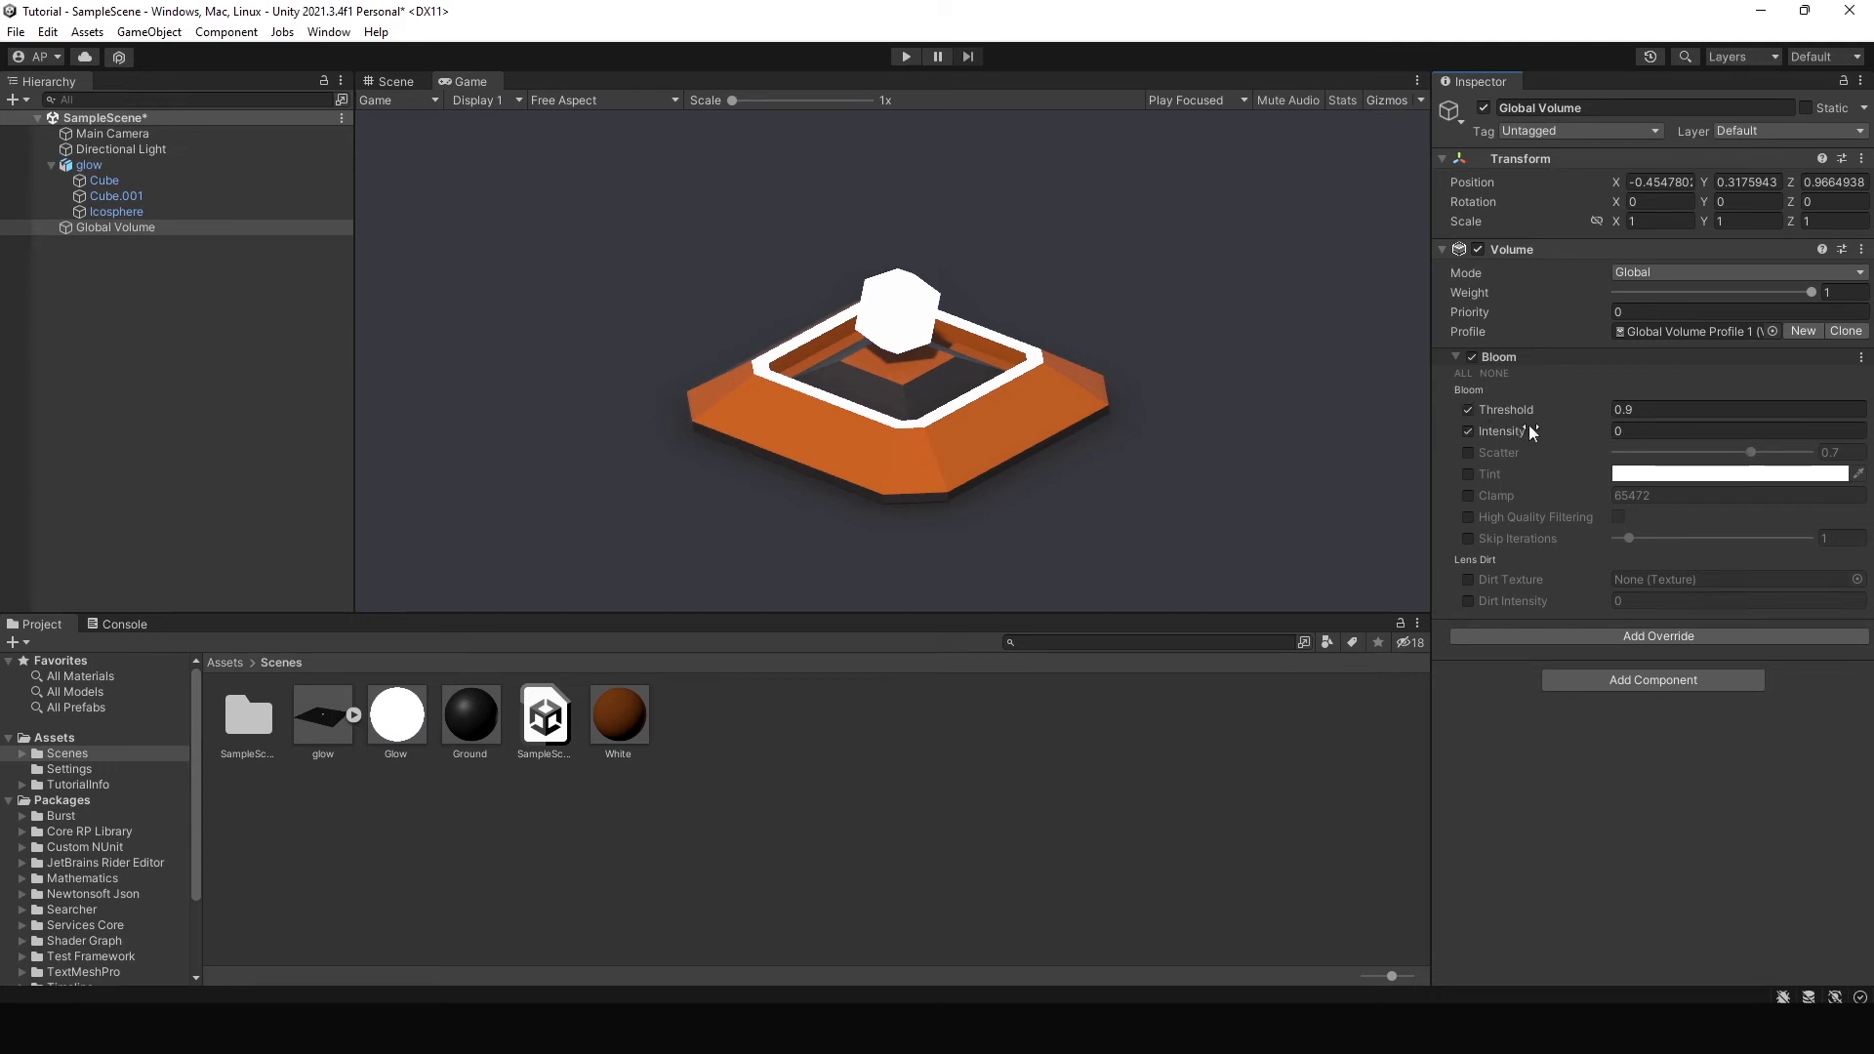